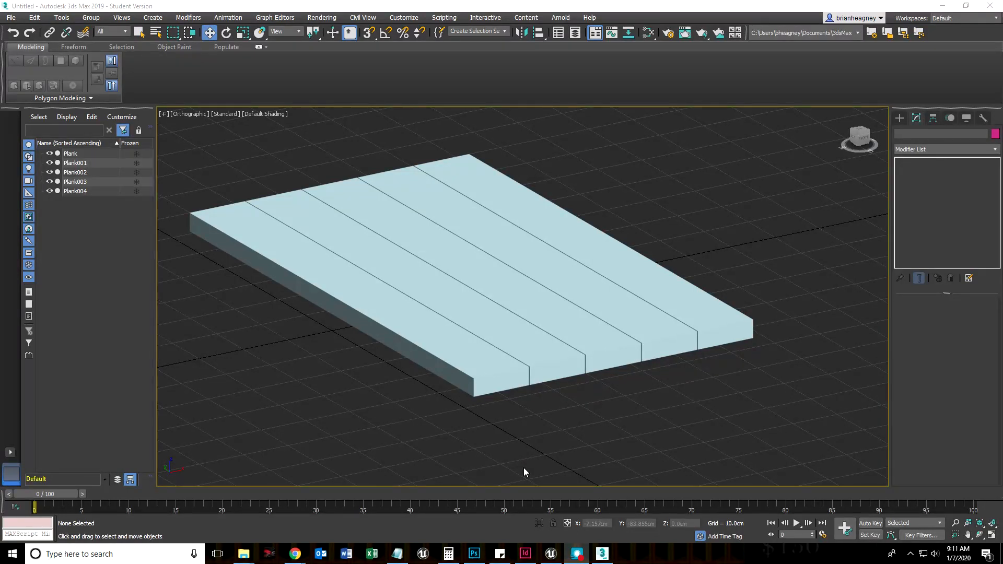
mouse_move(512, 419)
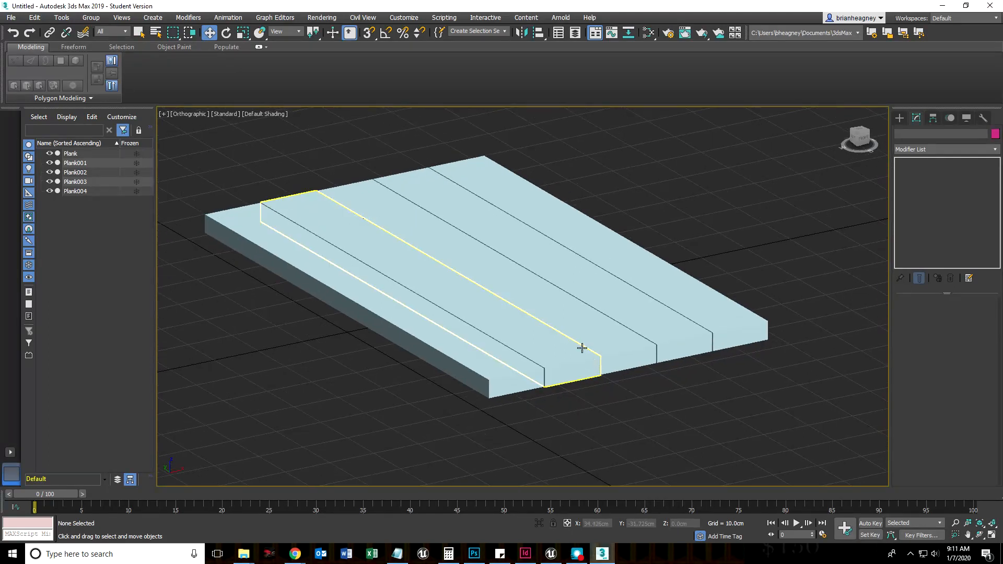
Select the front plank so its Box parameters show in the Modify panel
click(473, 424)
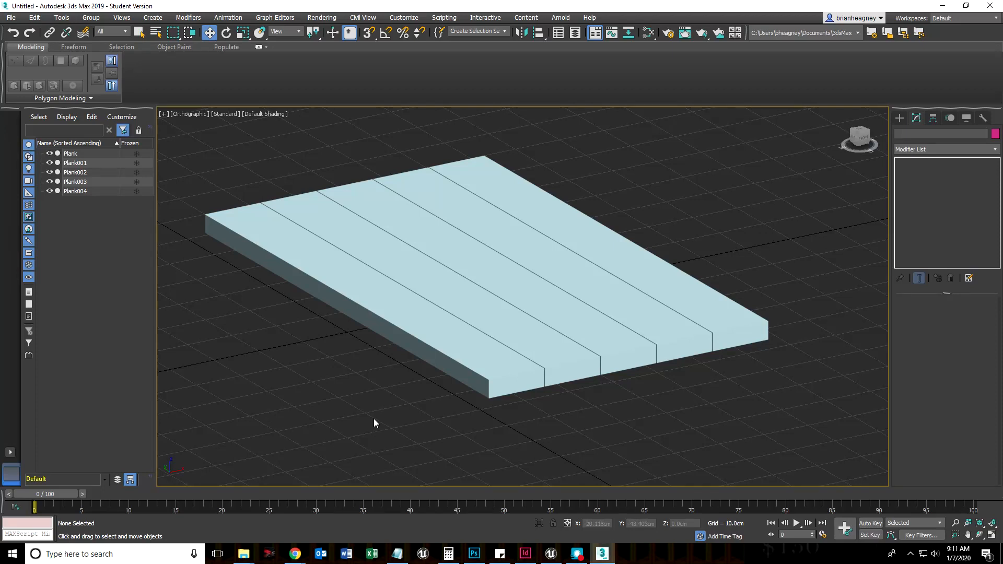
click(537, 355)
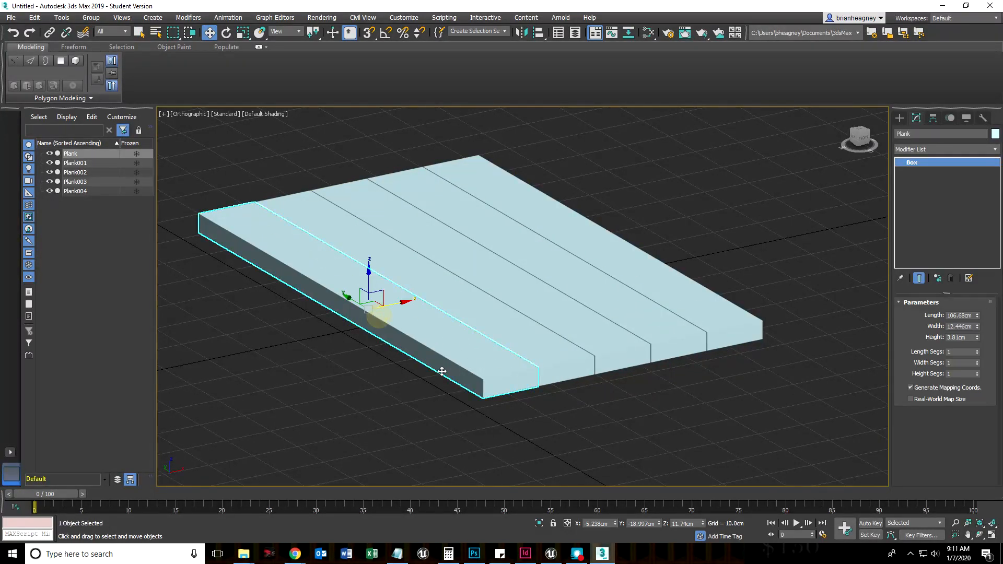
scroll(up, 3)
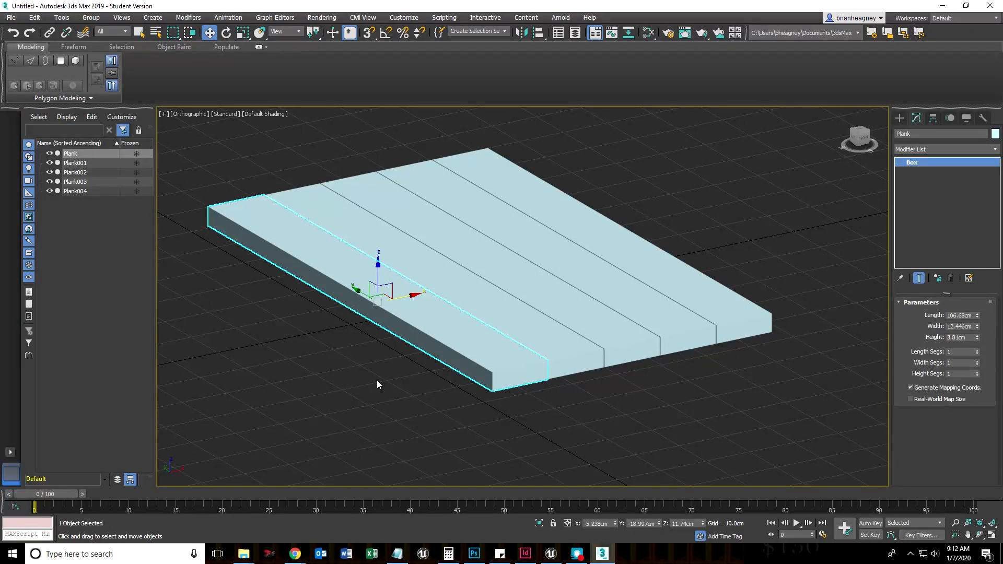
mouse_move(431, 426)
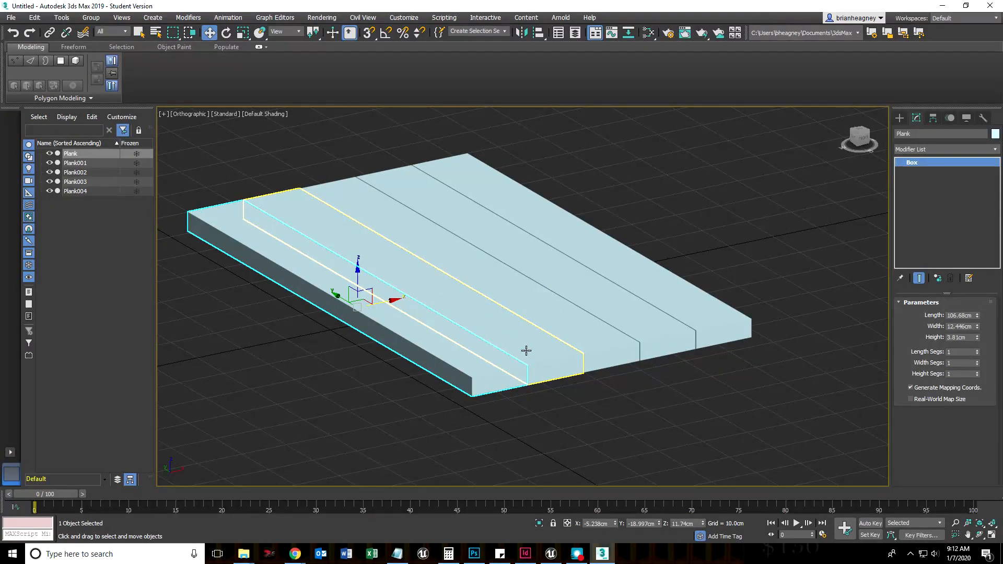
mouse_move(526, 350)
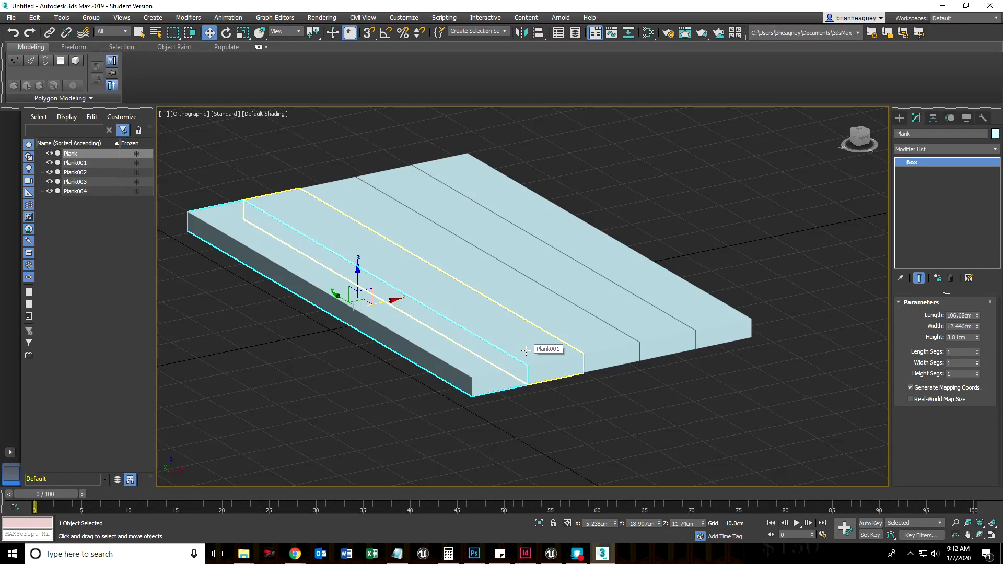
mouse_move(534, 395)
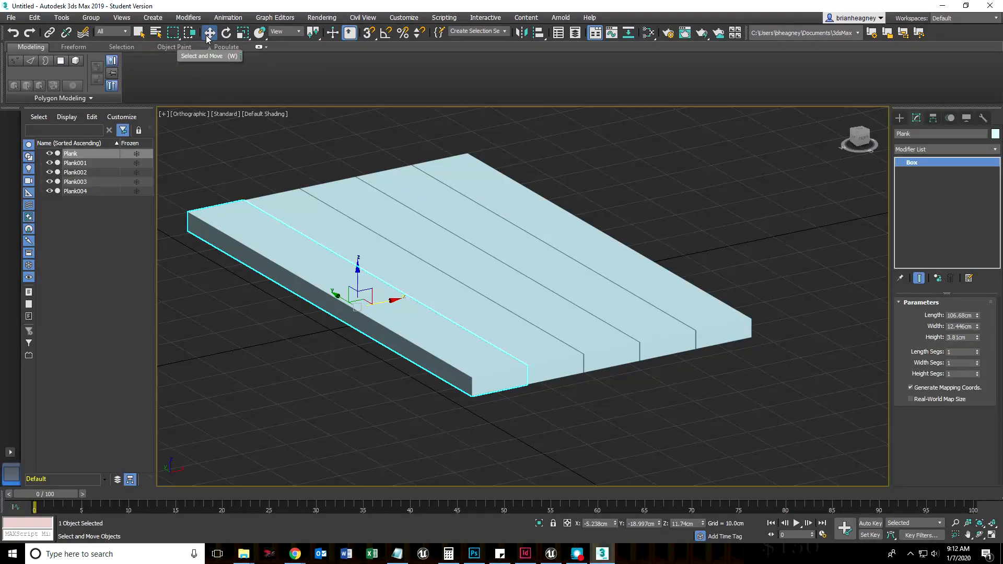
mouse_move(209, 32)
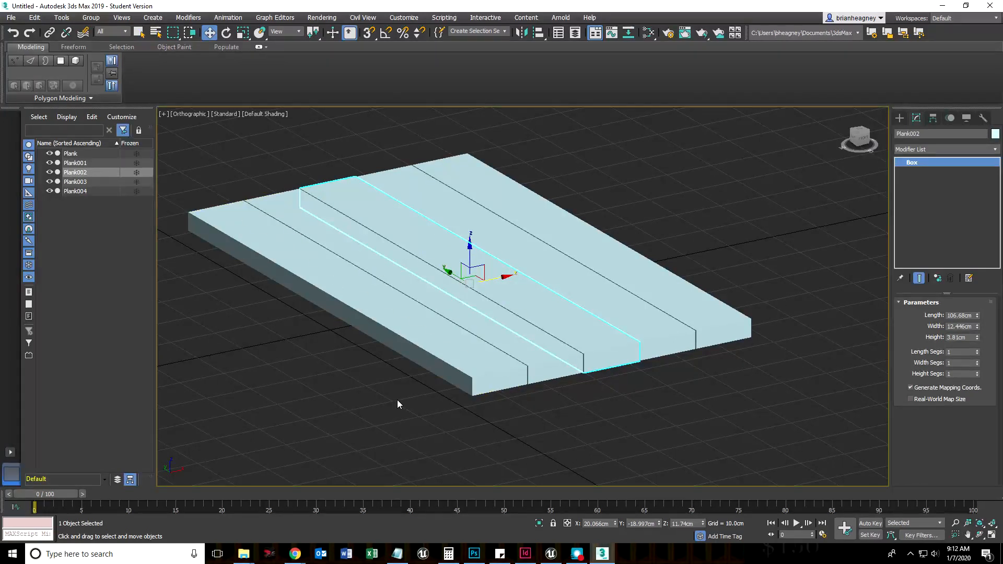
click(641, 264)
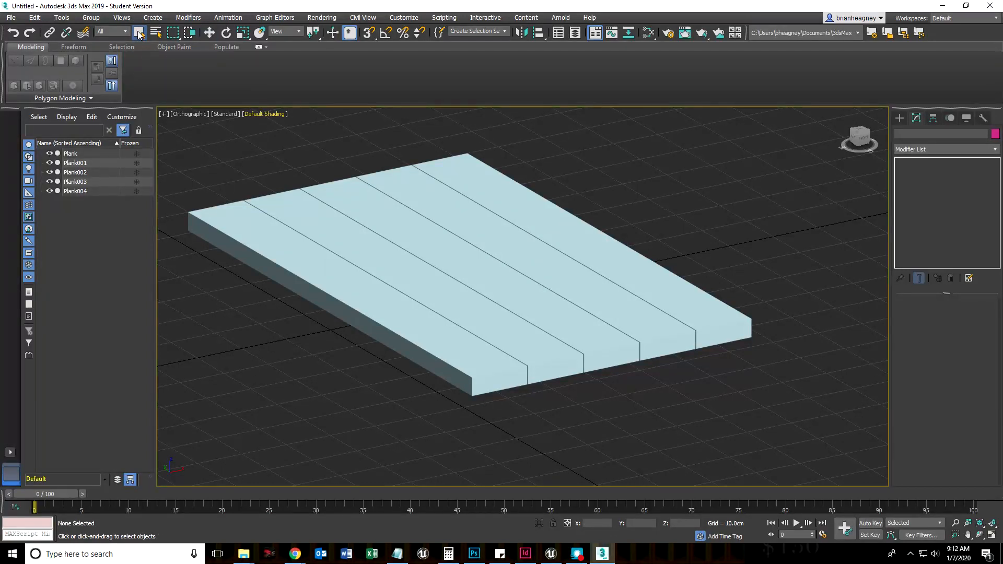
mouse_move(139, 32)
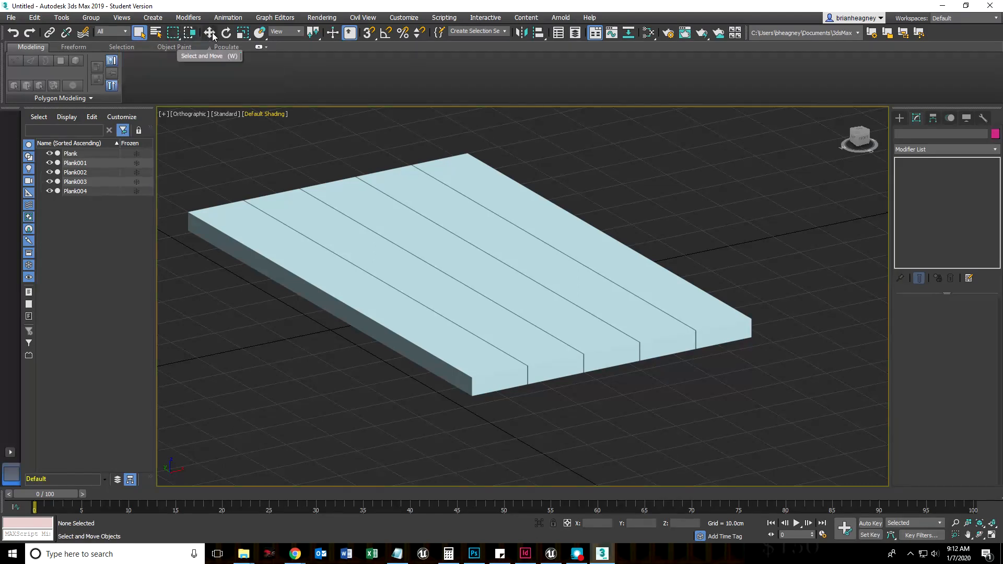
mouse_move(210, 33)
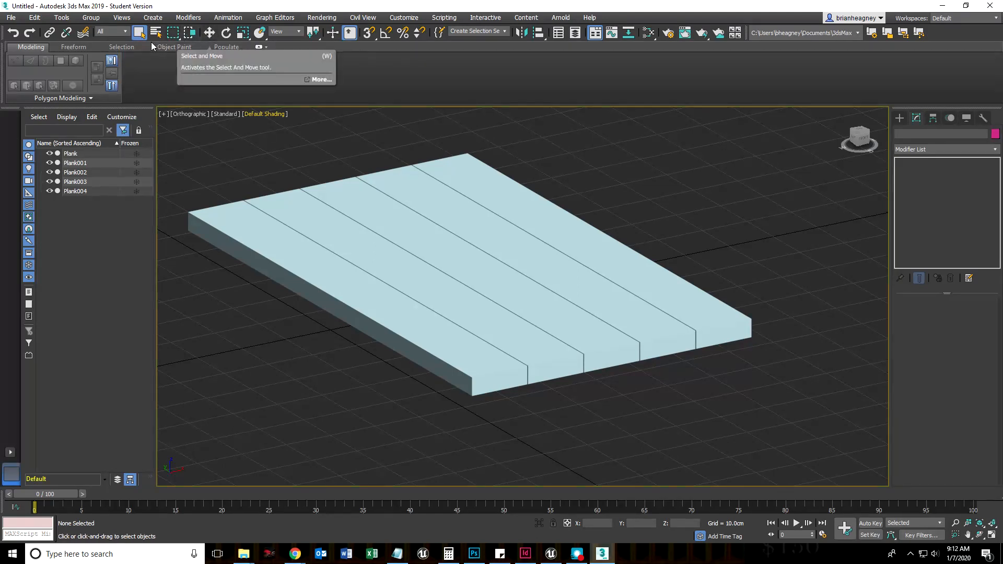
mouse_move(151, 33)
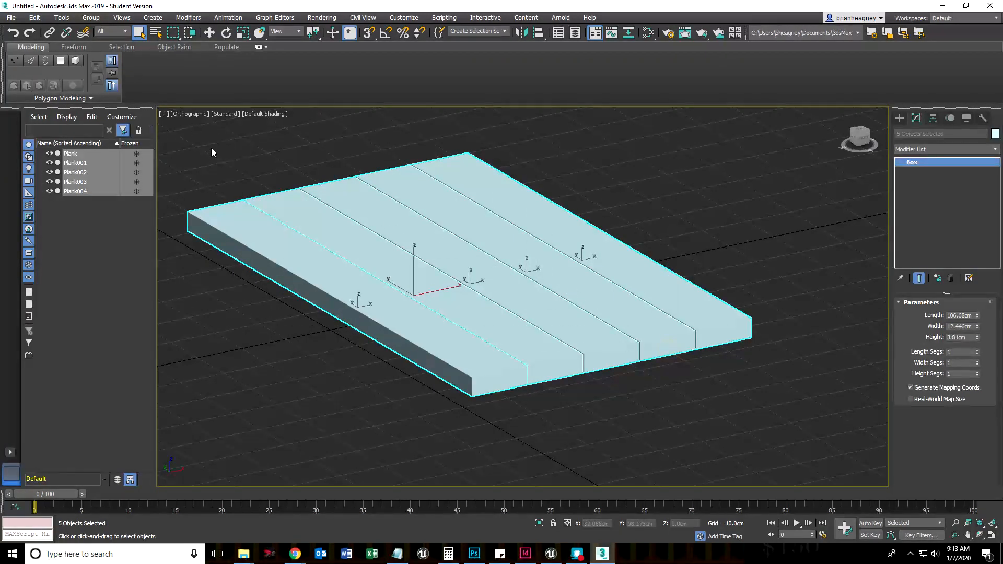
mouse_move(240, 178)
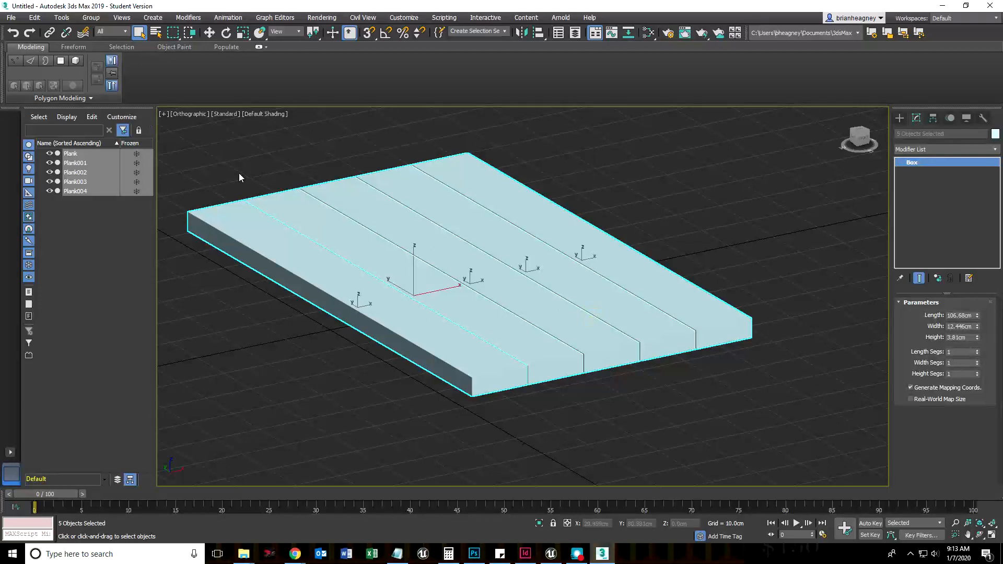
Clear the selection and change the selection region shape on the main toolbar
click(363, 387)
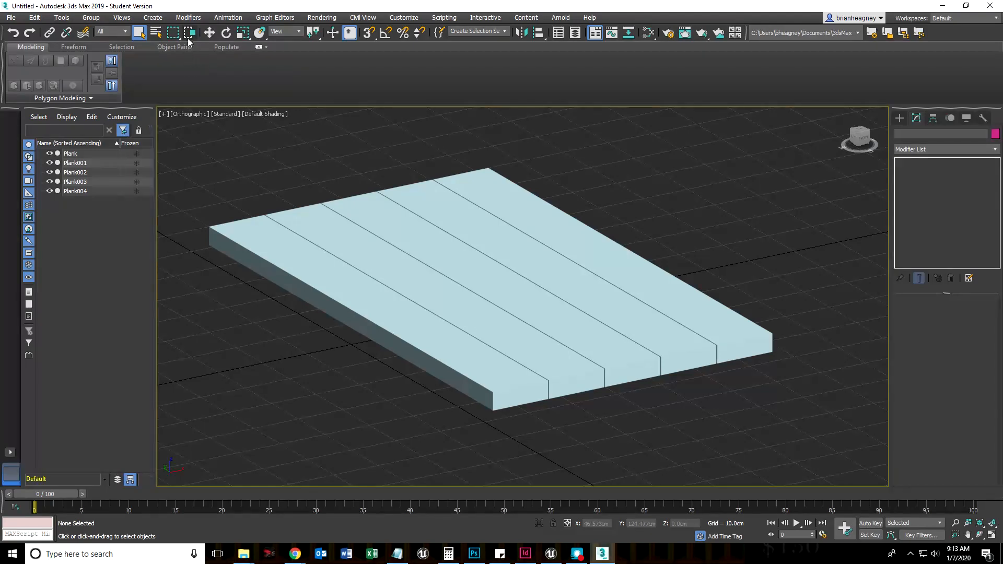
mouse_move(191, 33)
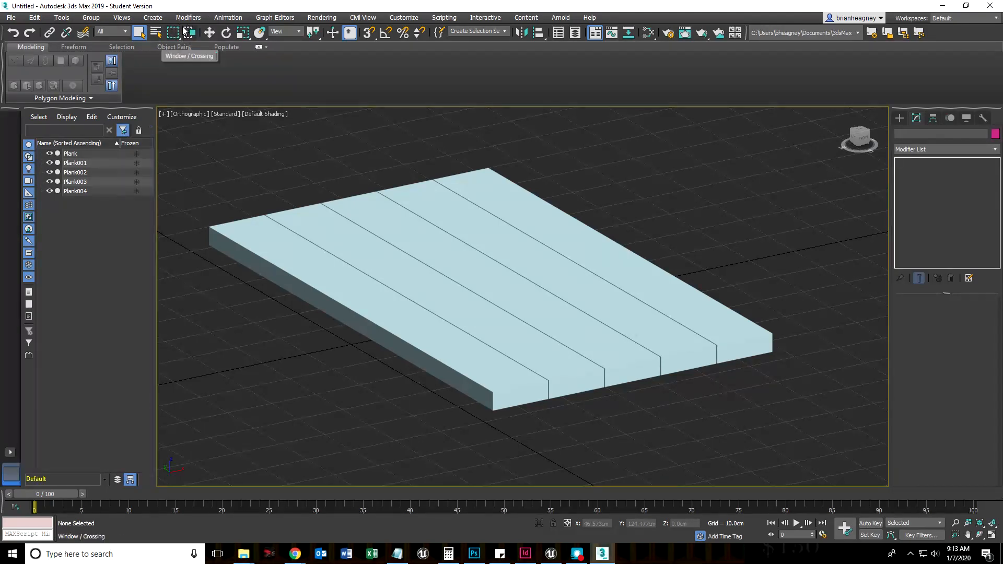
mouse_move(187, 32)
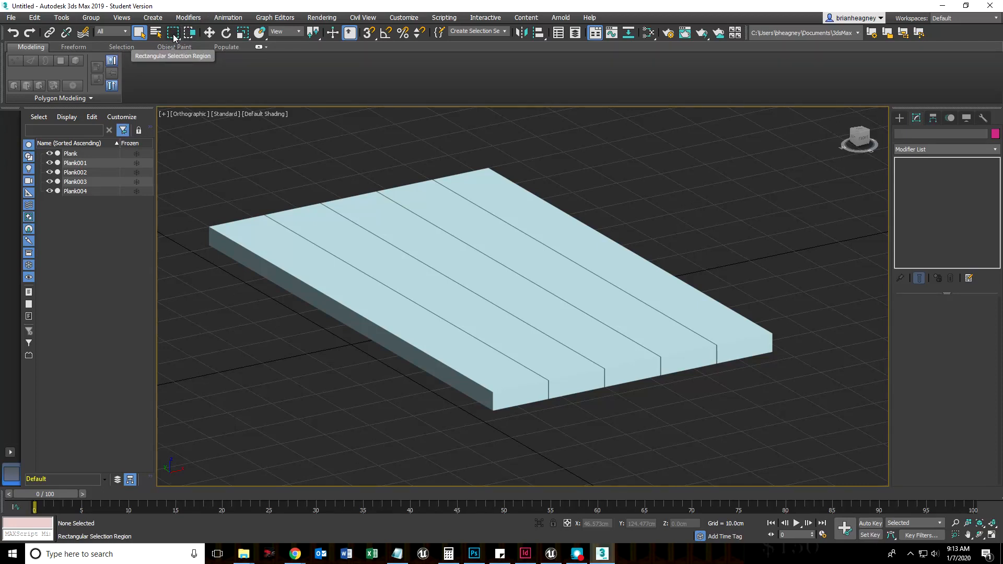
click(172, 32)
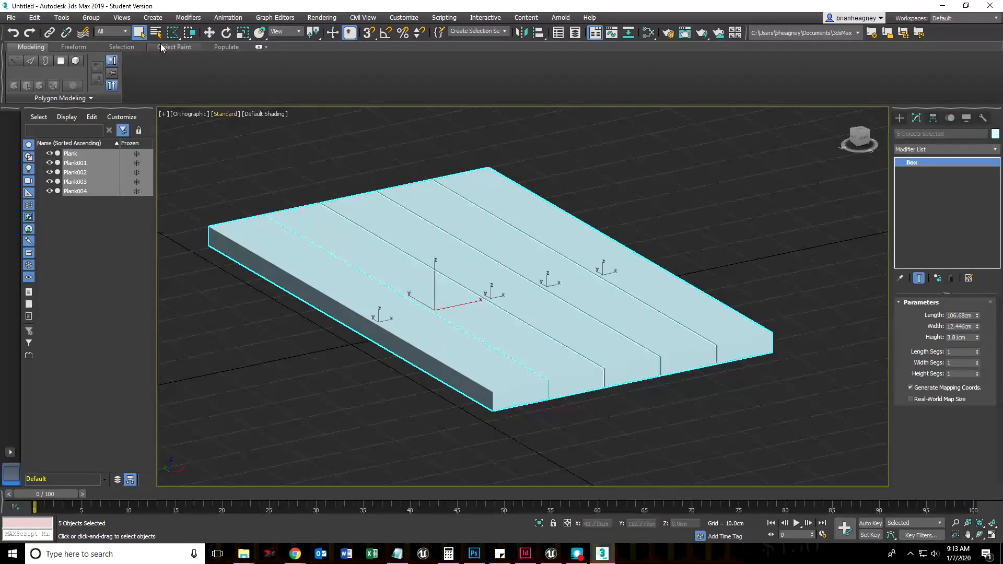
click(174, 33)
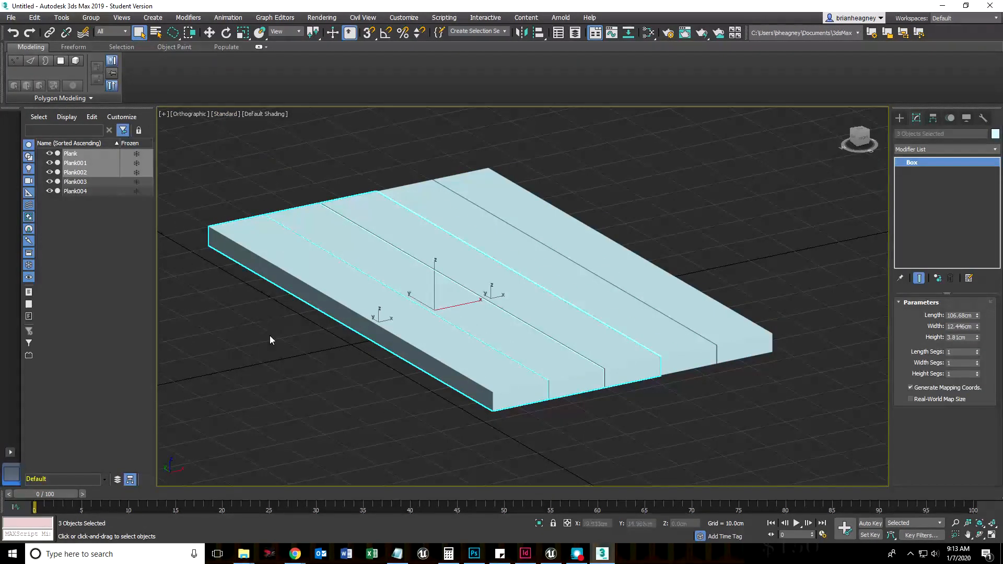
mouse_move(190, 33)
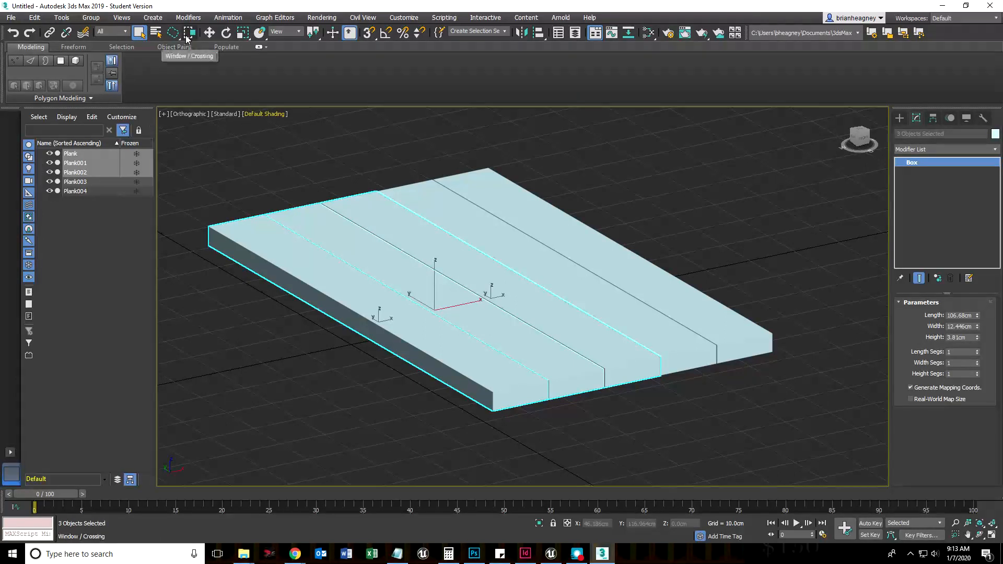
mouse_move(189, 33)
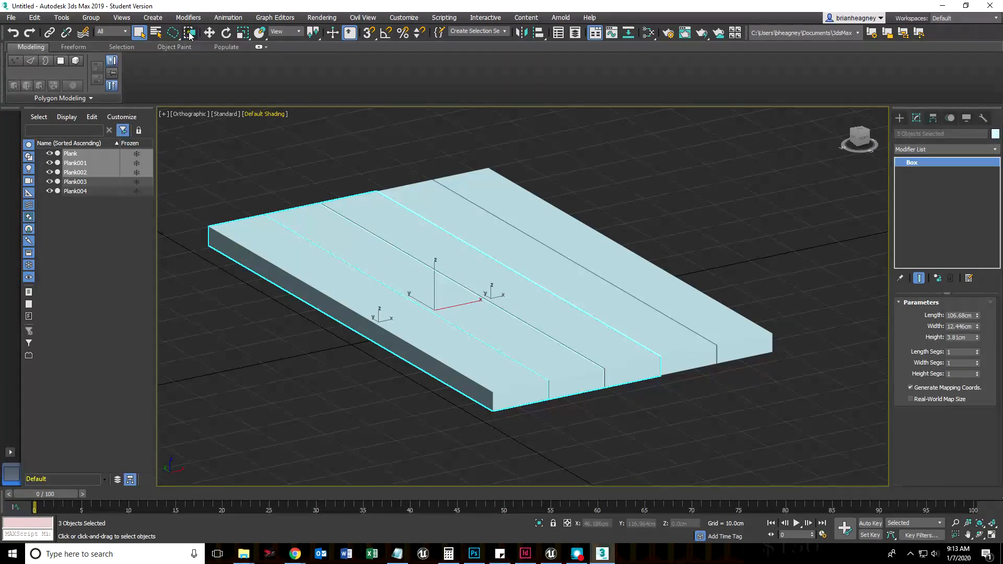
Clear the selection before lassoing around all five planks
click(422, 156)
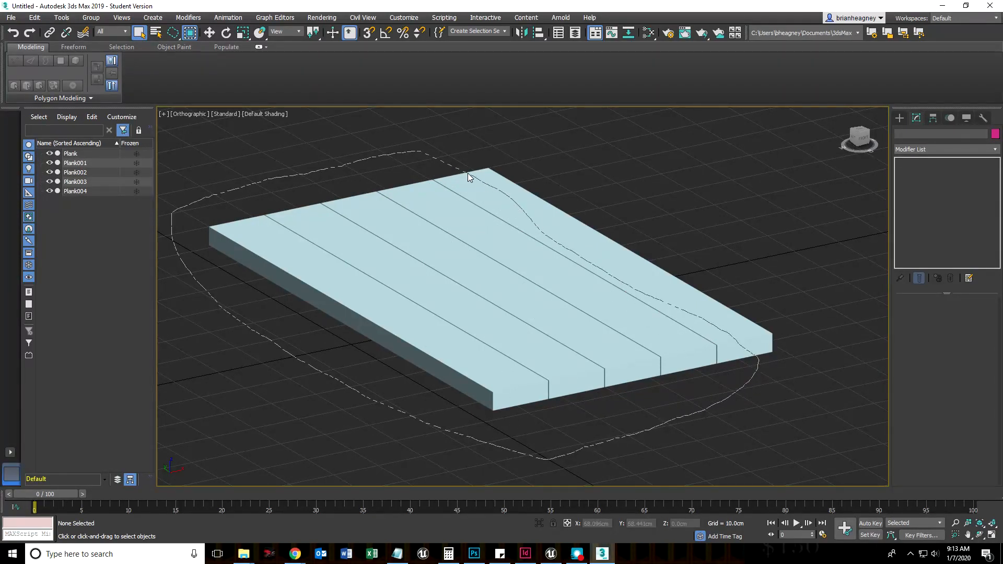
mouse_move(422, 150)
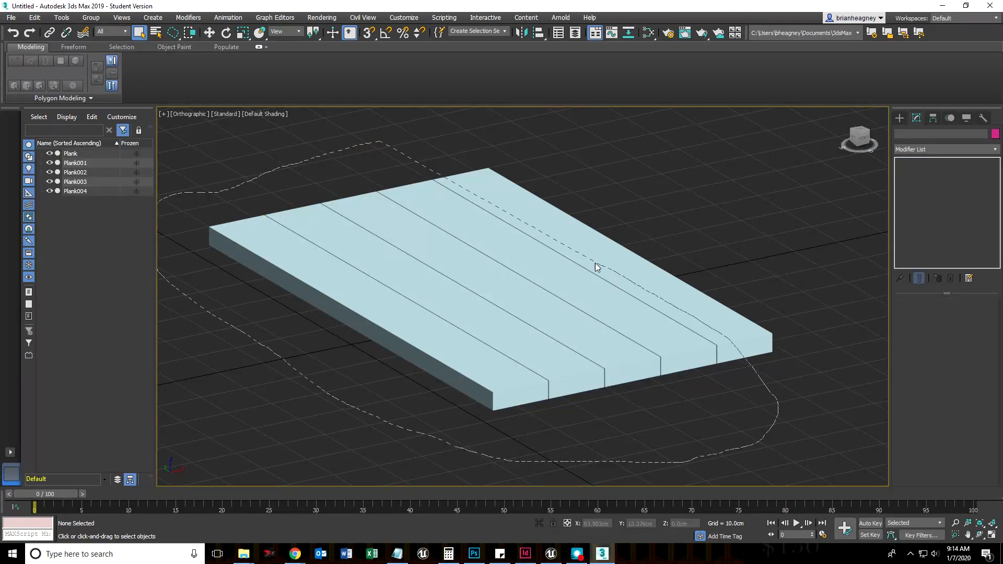
mouse_move(426, 156)
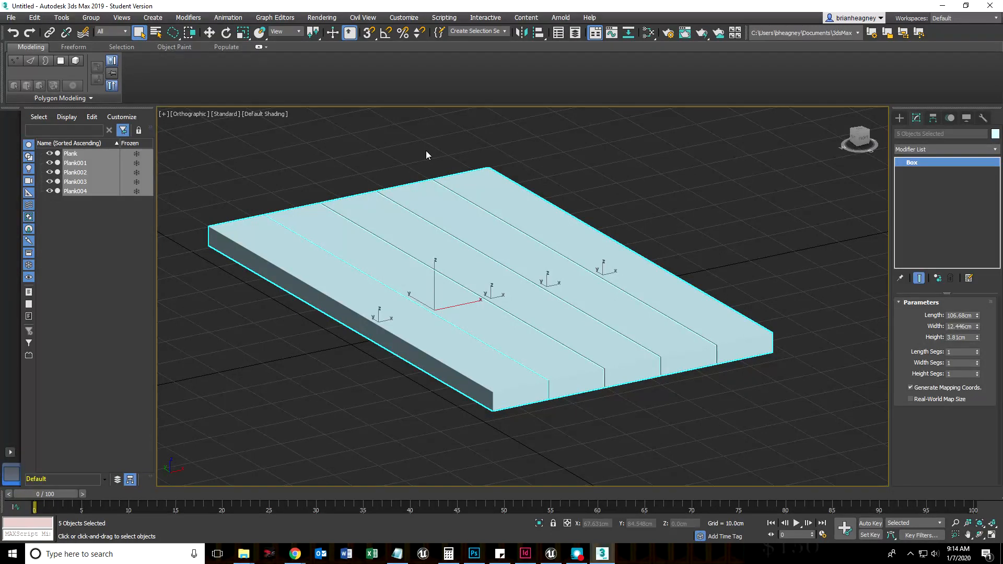
mouse_move(332, 146)
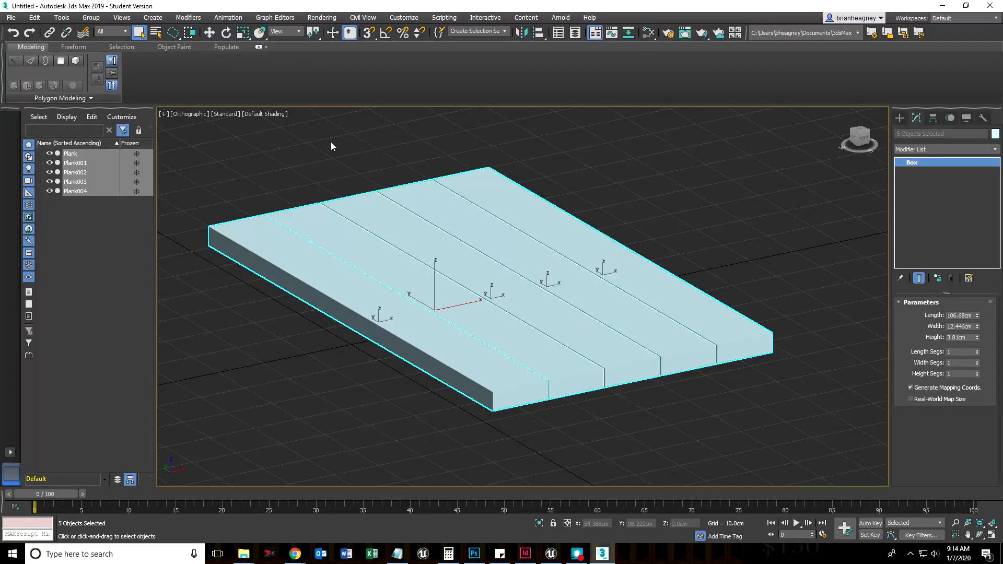
mouse_move(244, 165)
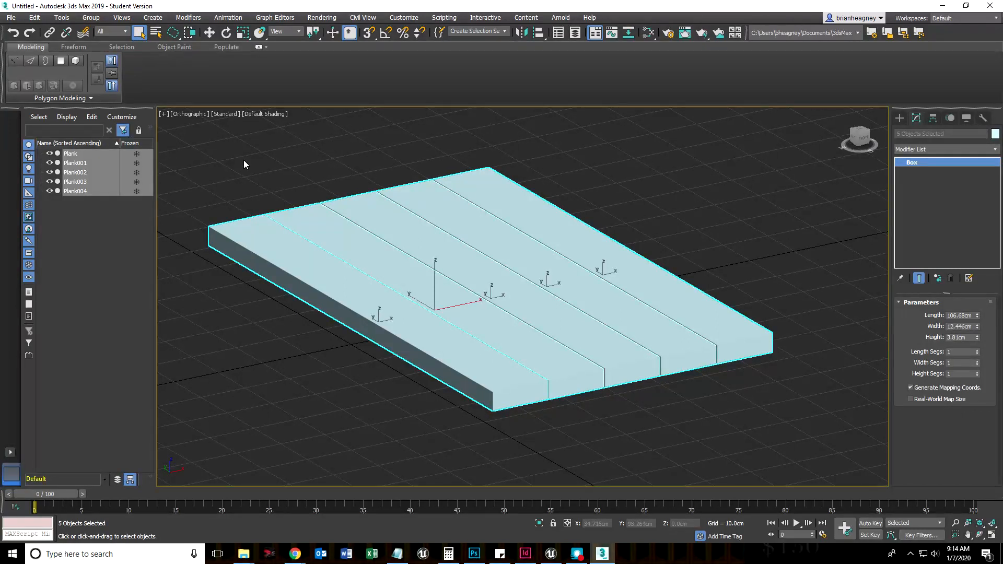
Select only the front plank and add an Edit Poly modifier to its stack
click(244, 164)
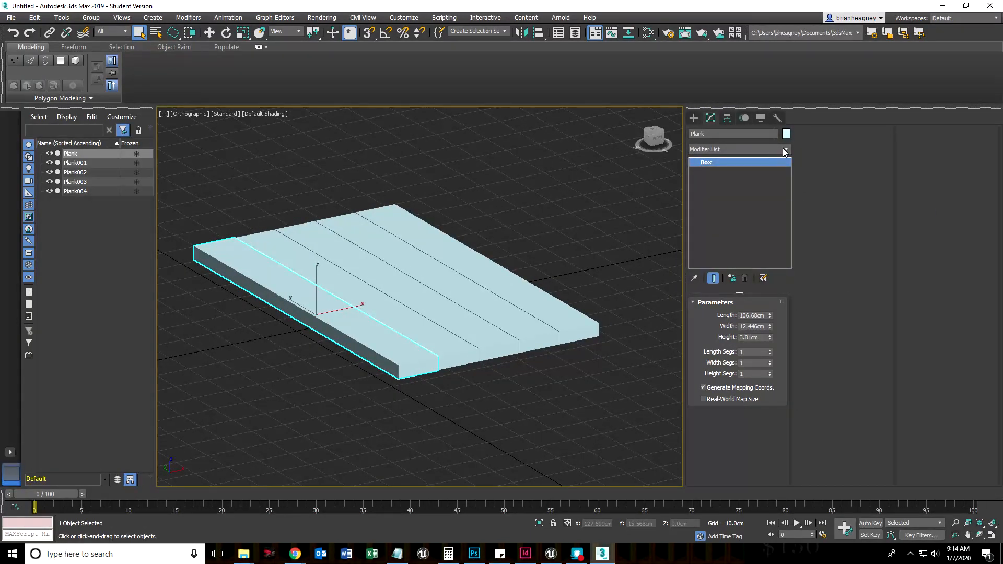
click(785, 149)
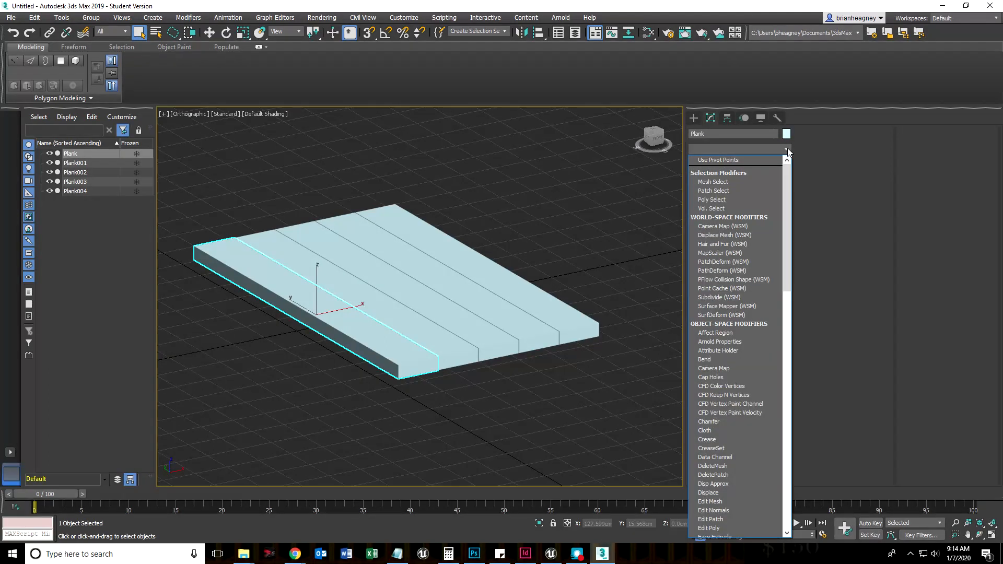
mouse_move(757, 152)
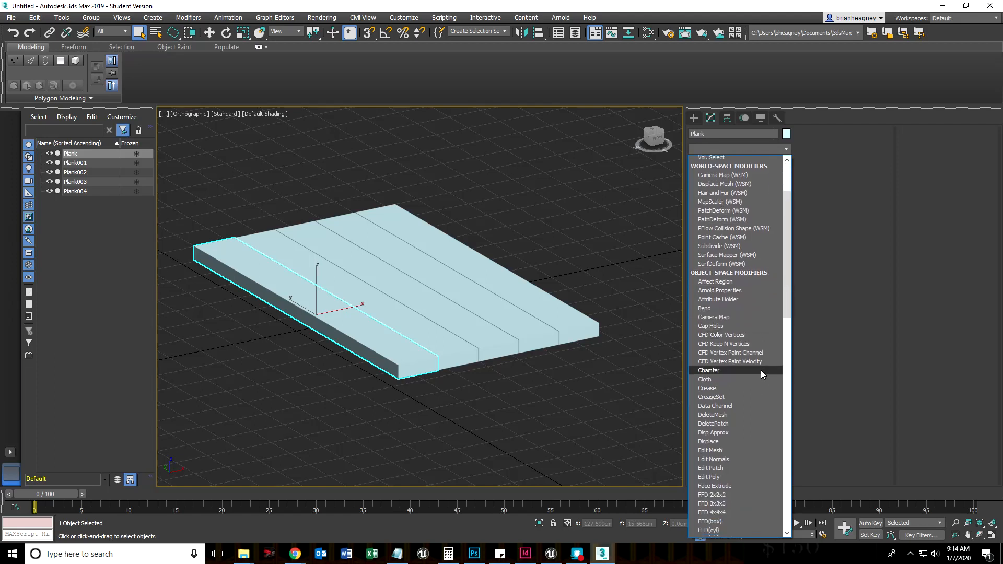
scroll(down, 3)
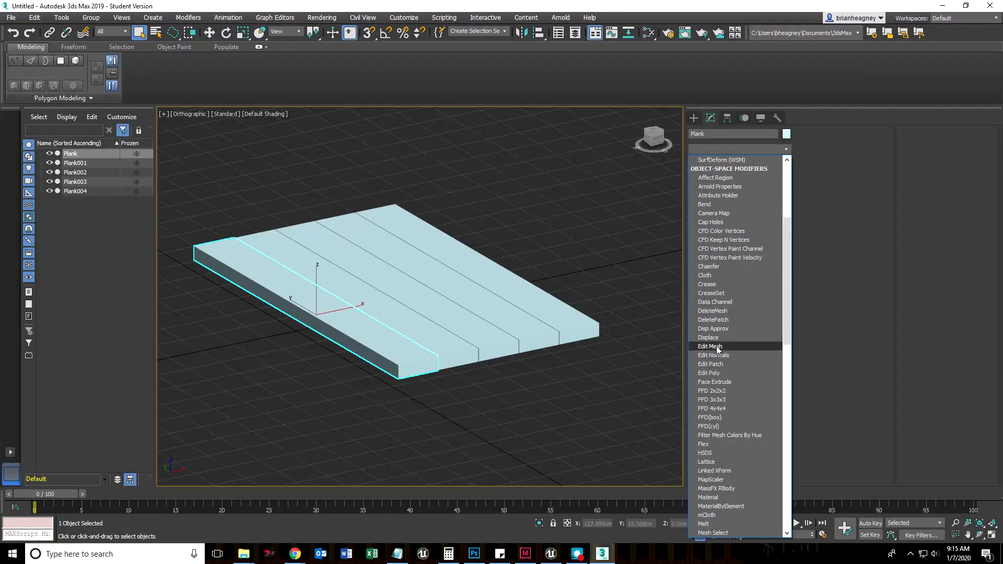
mouse_move(708, 373)
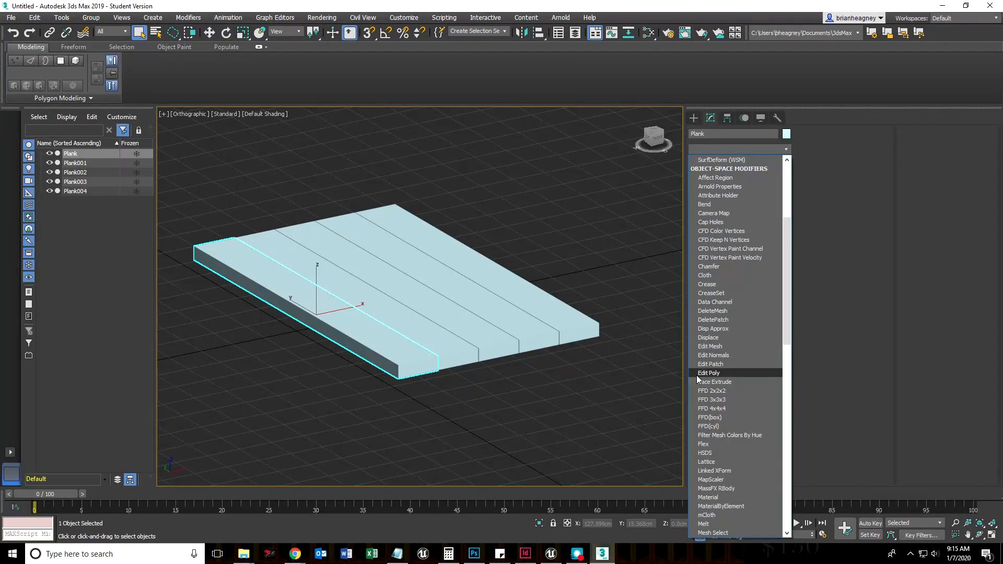
click(709, 373)
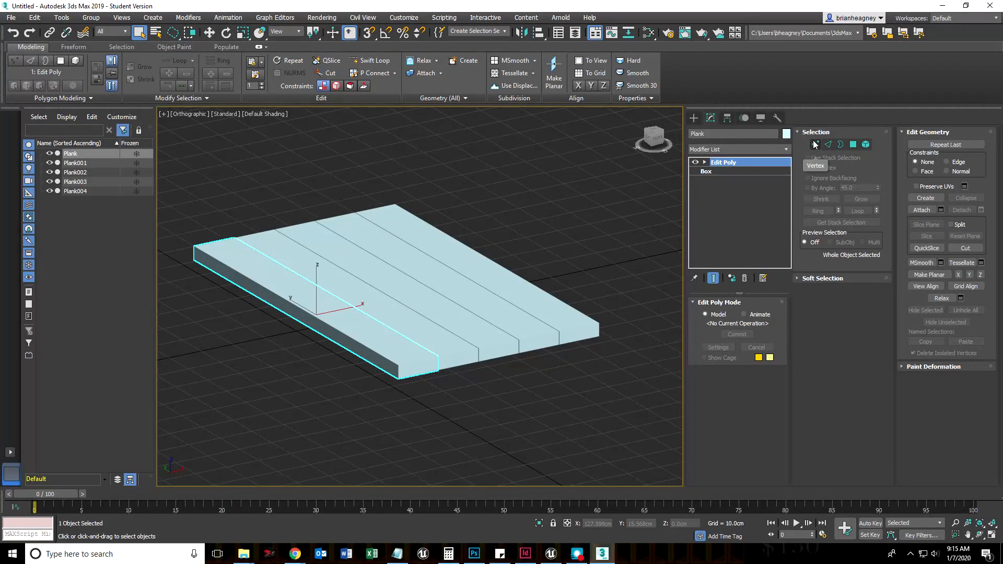
click(816, 144)
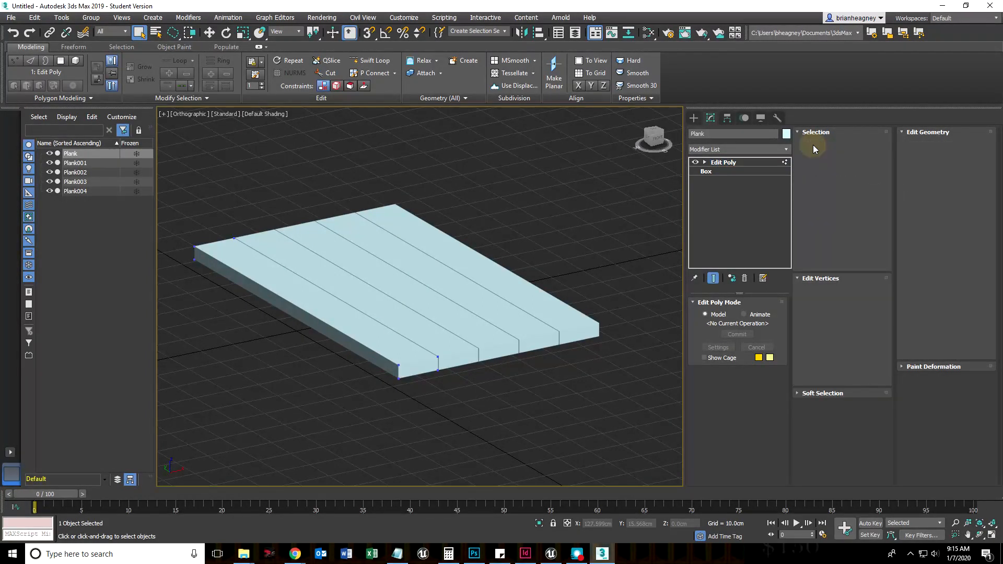
click(816, 144)
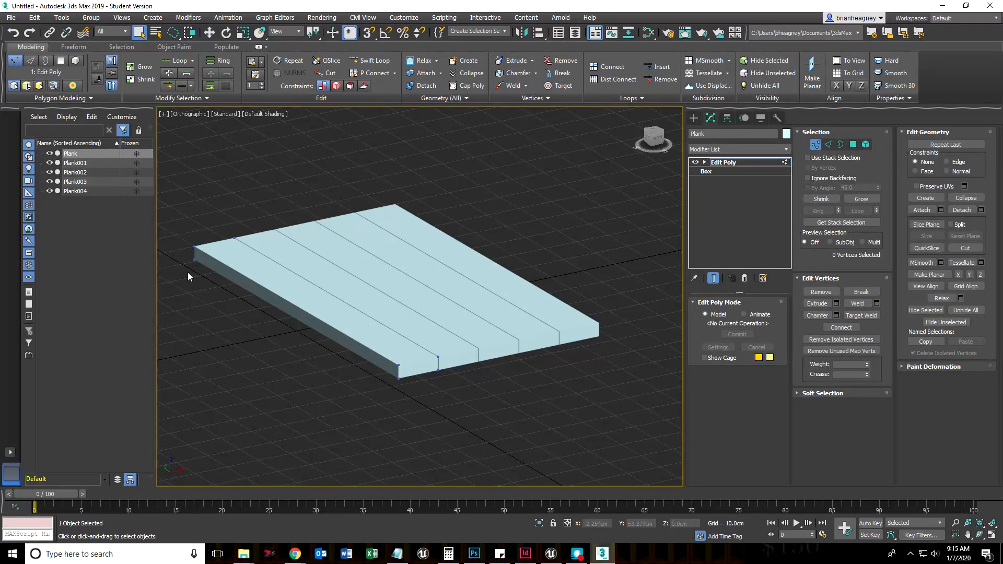
mouse_move(268, 235)
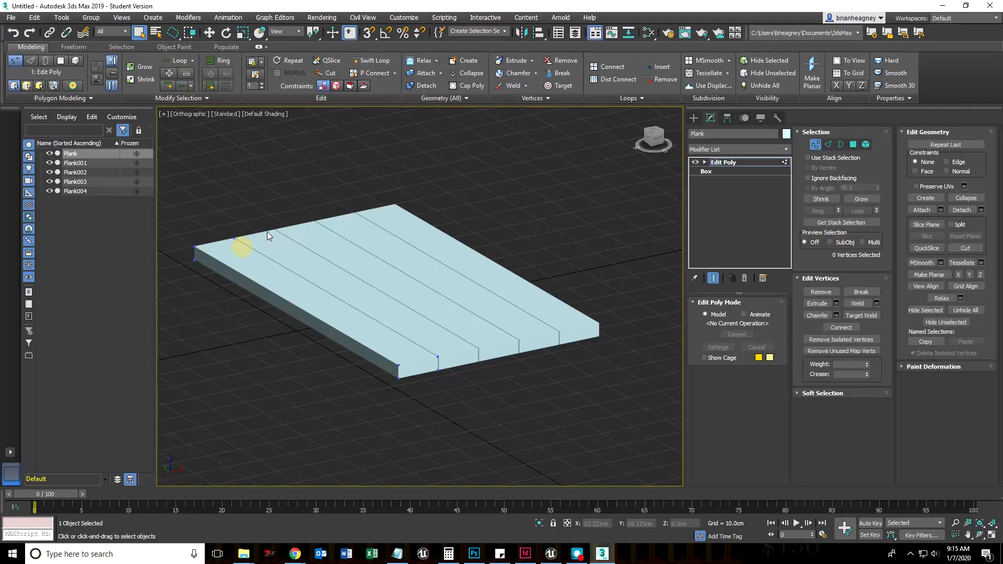
click(242, 247)
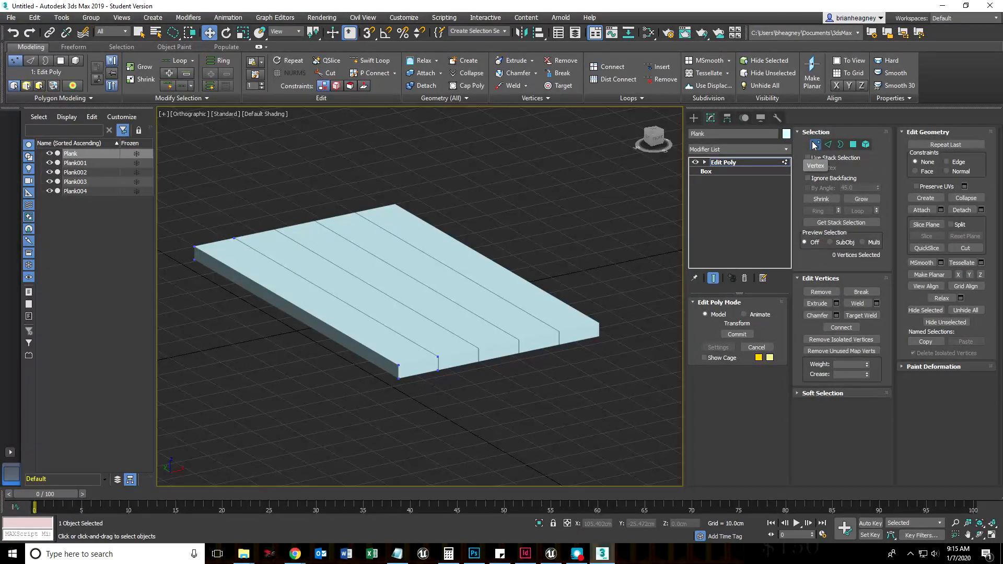
click(814, 144)
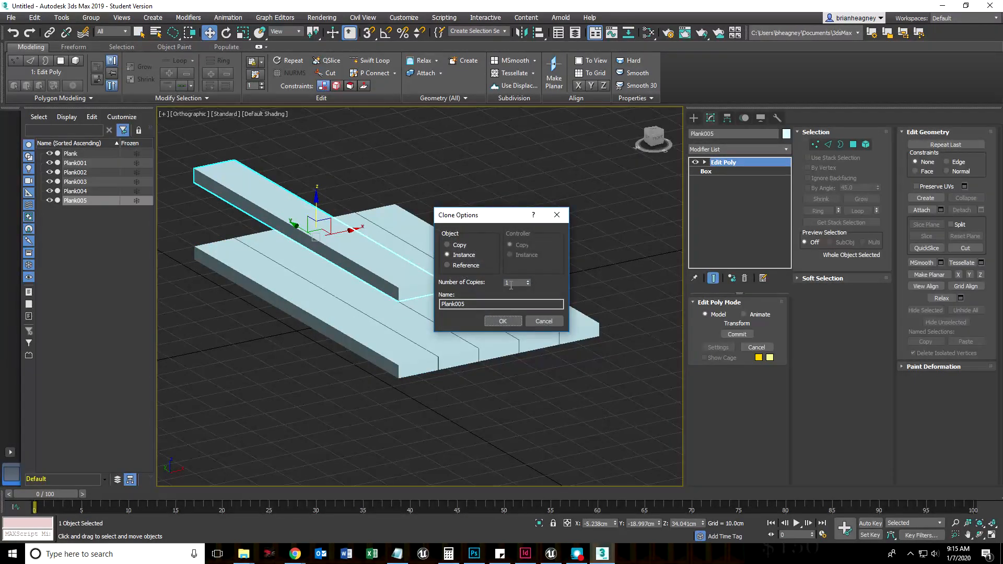
click(447, 245)
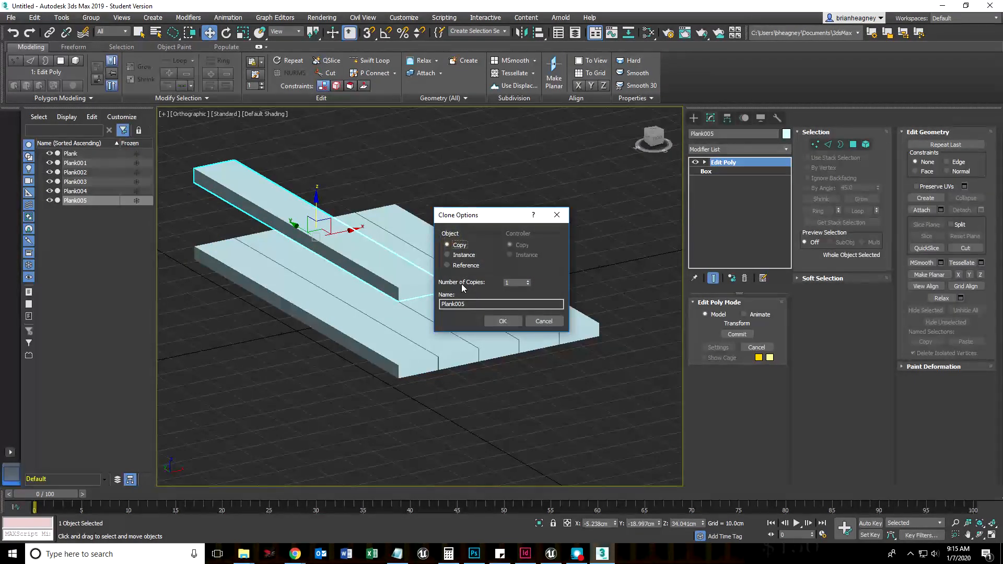
click(448, 255)
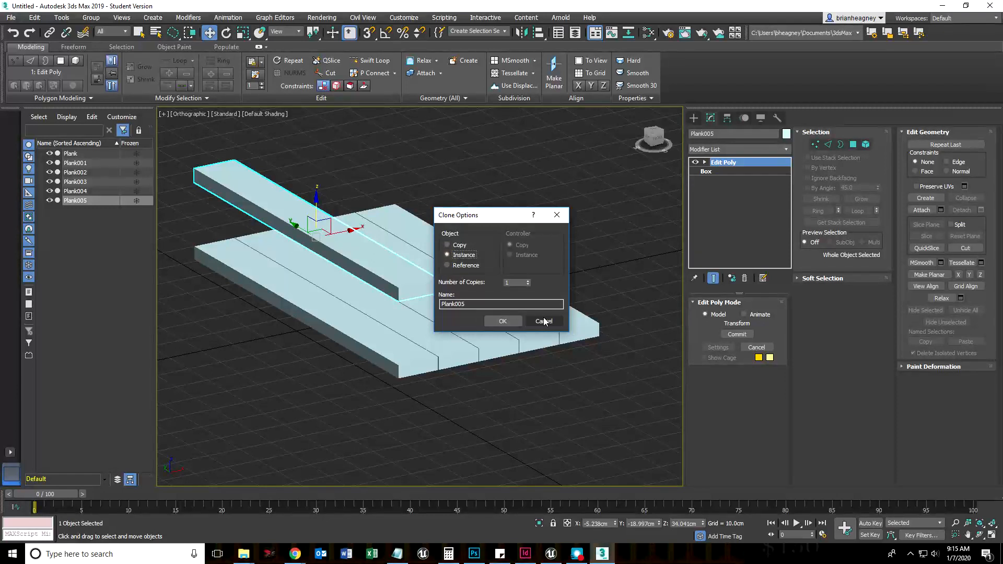
click(543, 321)
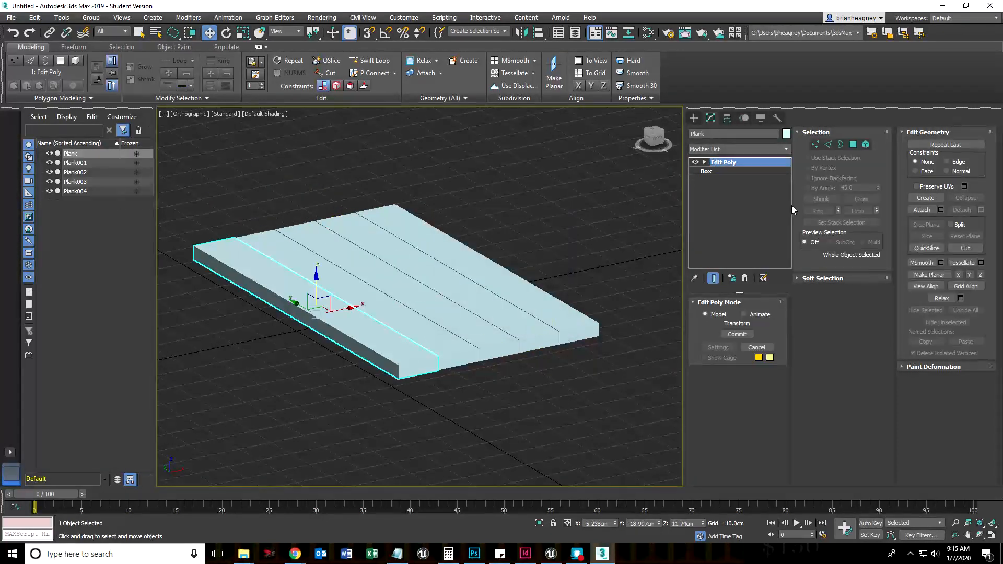
Try Edge, Polygon and Element sub-object modes on the plank, then return to Edit Poly top level
click(828, 145)
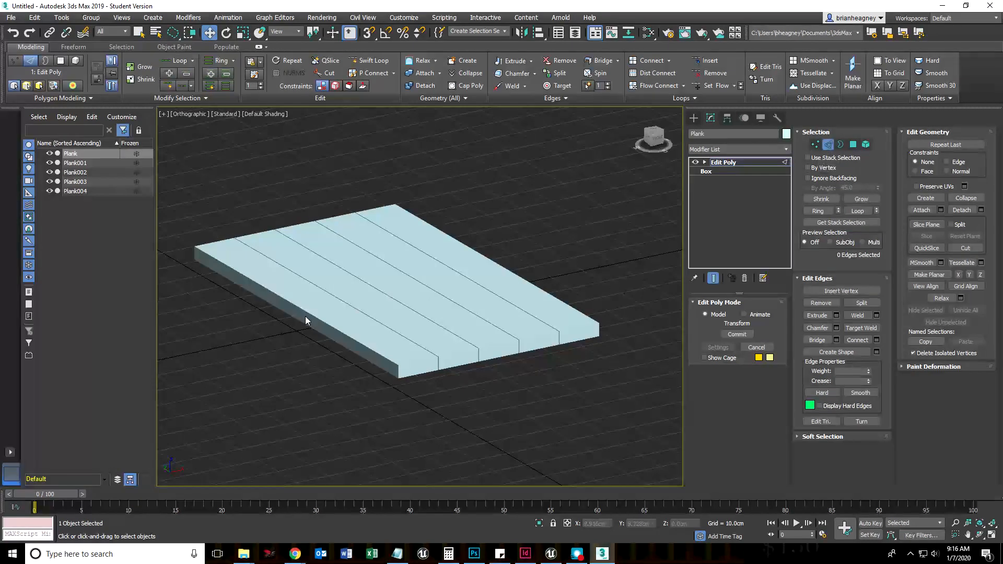
click(301, 281)
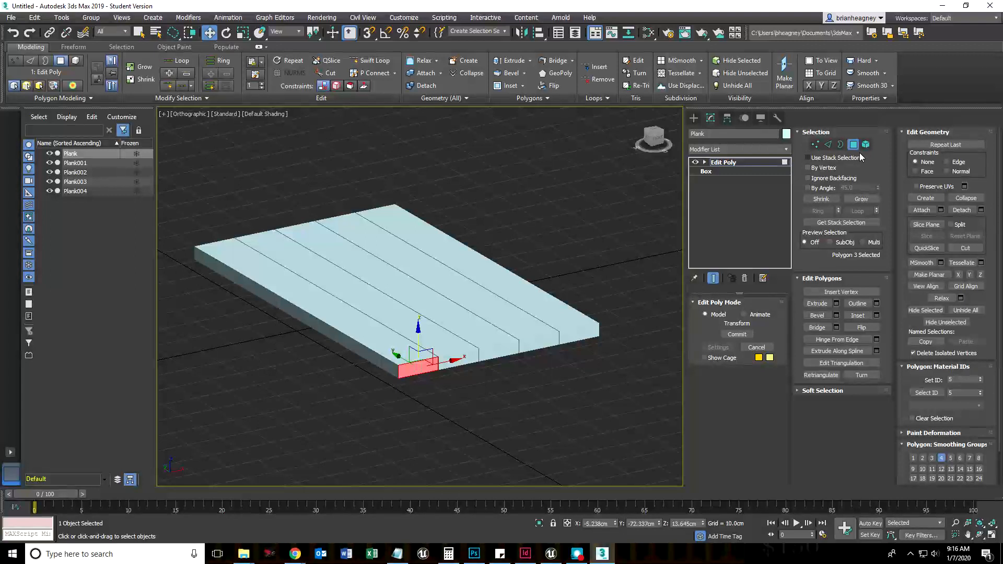
click(866, 144)
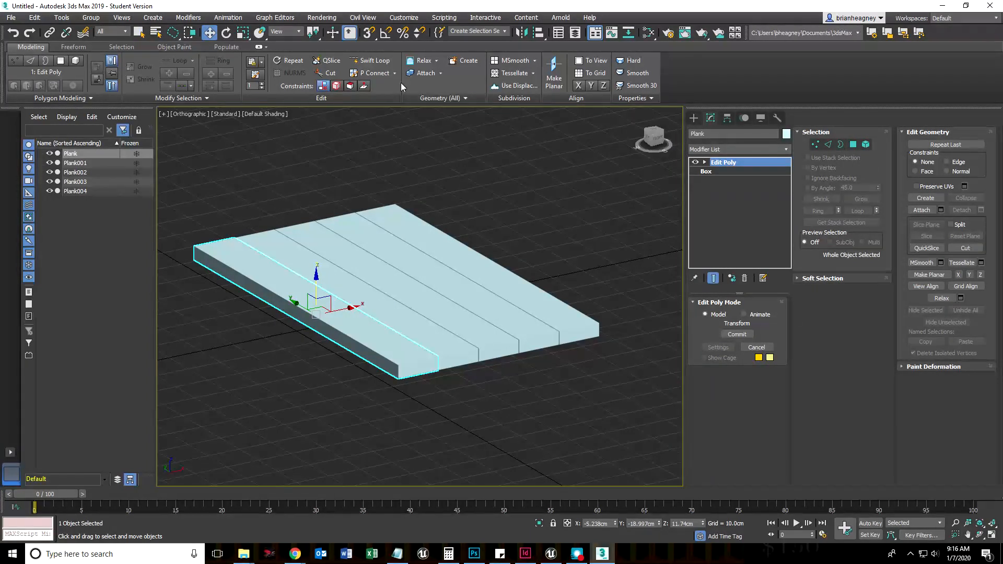
mouse_move(373, 60)
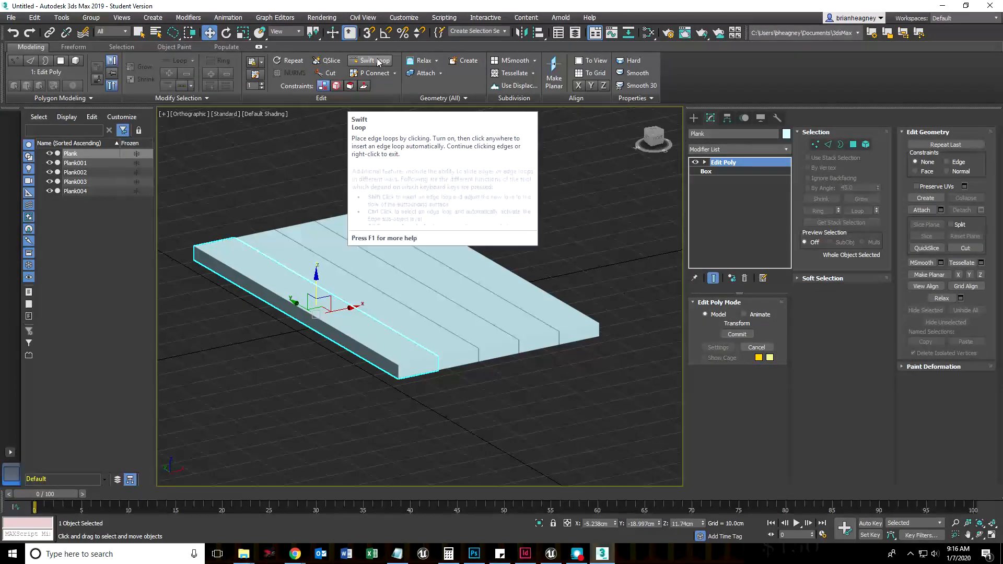
mouse_move(372, 61)
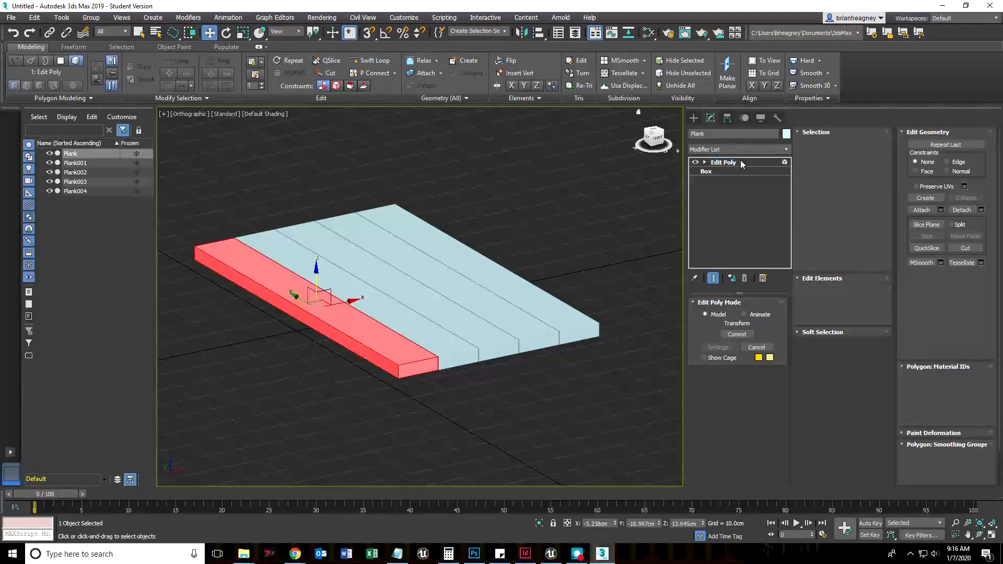
click(724, 162)
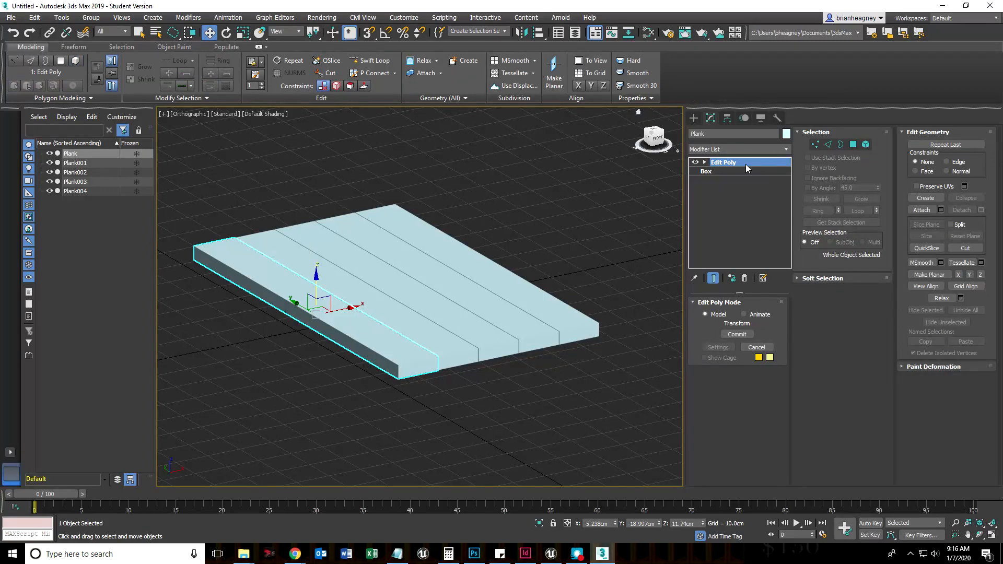
click(854, 144)
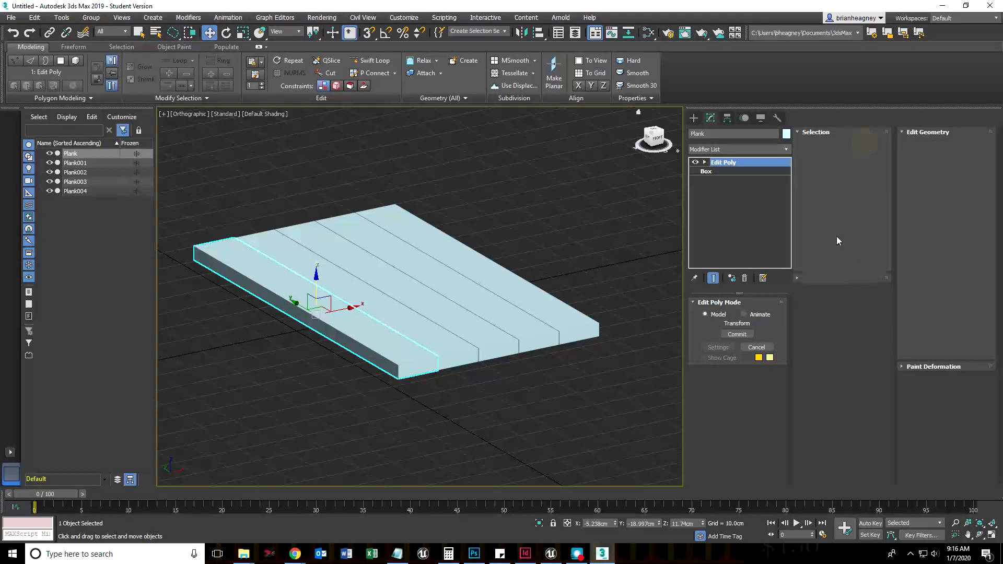
click(865, 145)
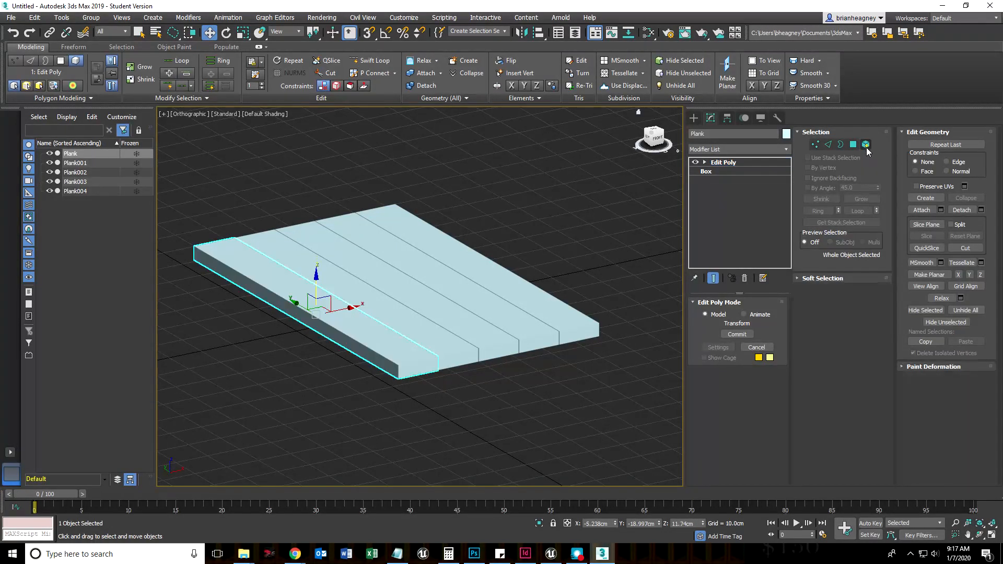
Bring up the Modifier List scrolled down near TurboSmooth
click(786, 150)
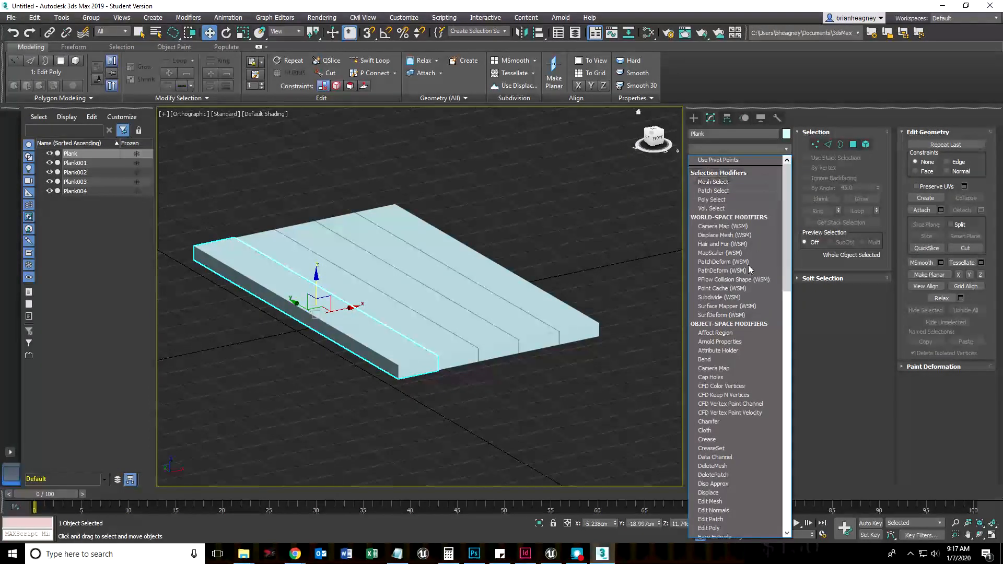
scroll(down, 3)
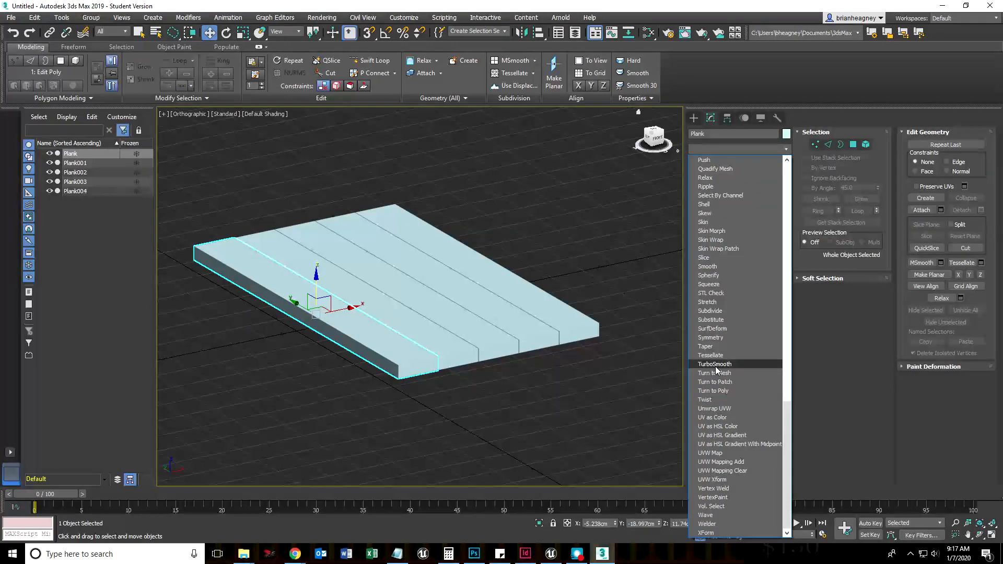
Apply TurboSmooth at 2 iterations with edged faces shown, then switch to the Photoshop reference
click(715, 364)
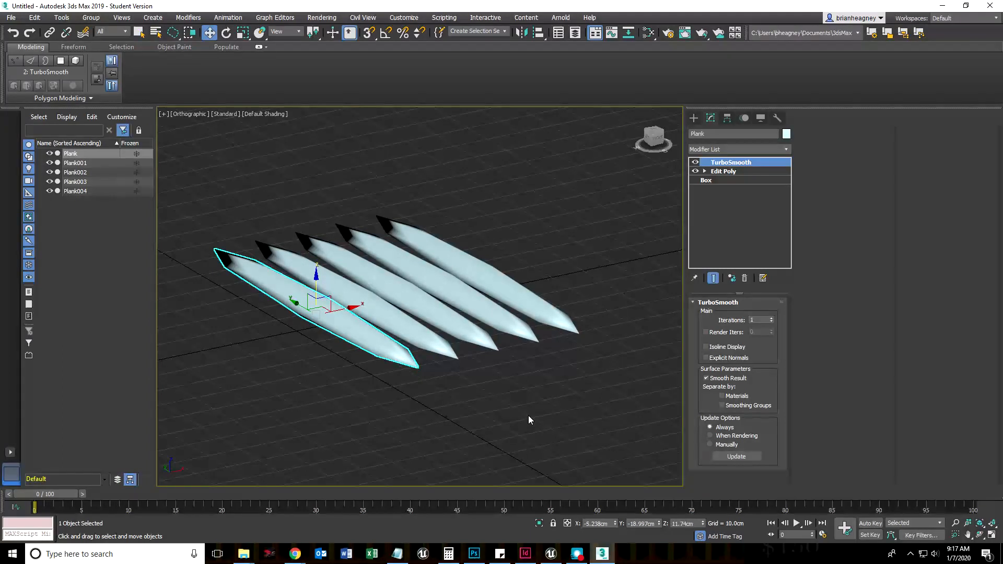
key(F4)
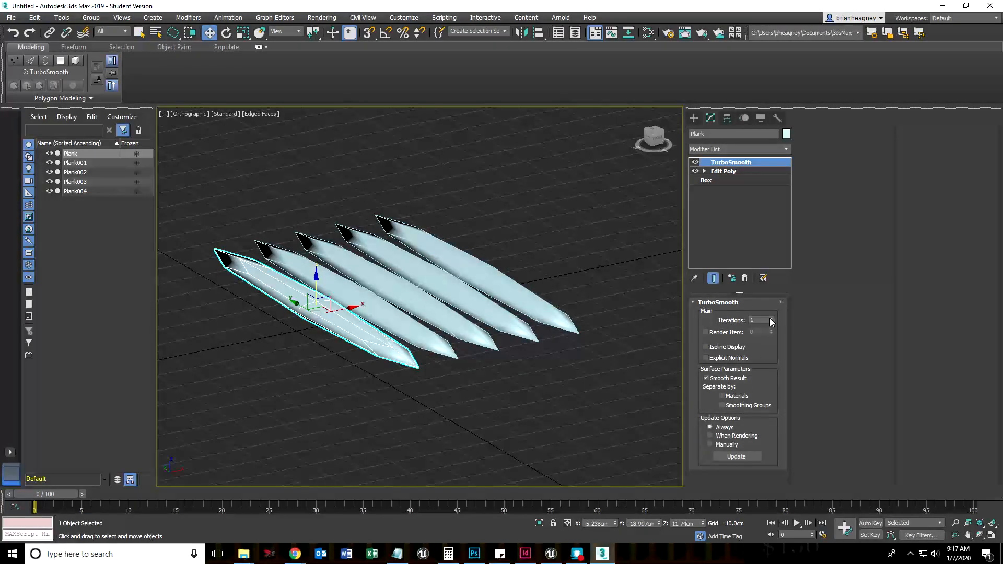
click(771, 318)
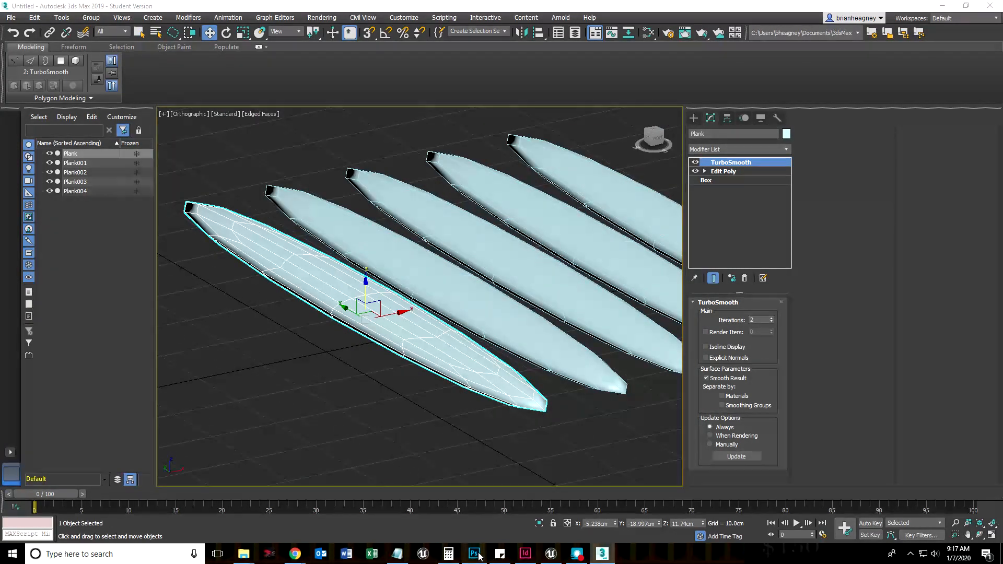
click(474, 554)
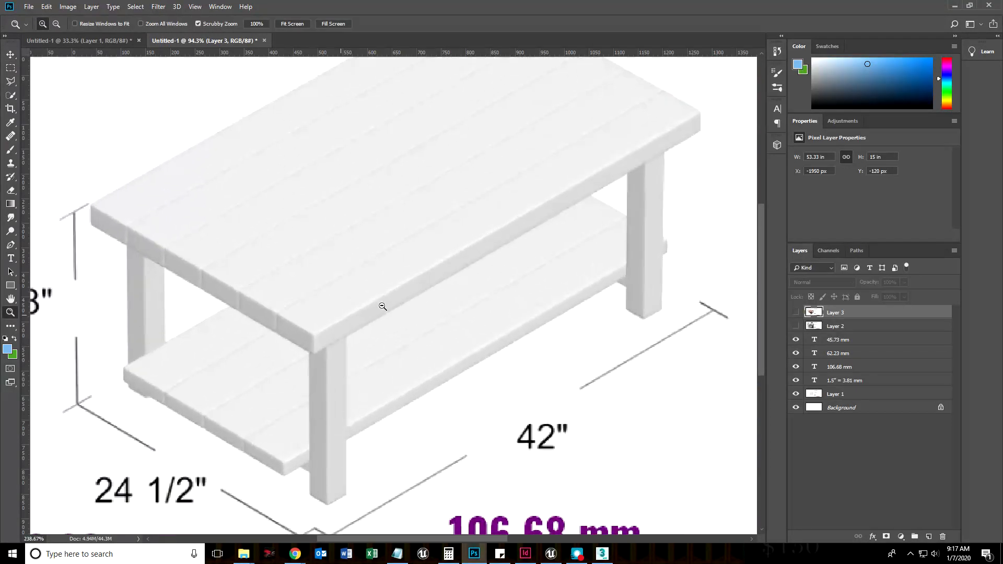
Hide the Layer 3 and Layer 2 table photos to reveal the dimensioned drawing, then return to 3ds Max
click(10, 55)
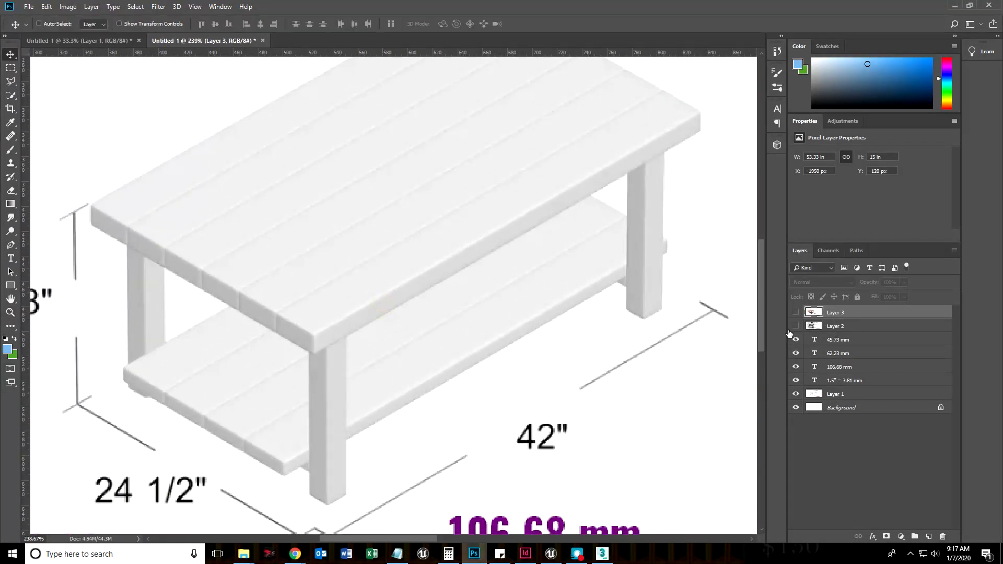
click(796, 313)
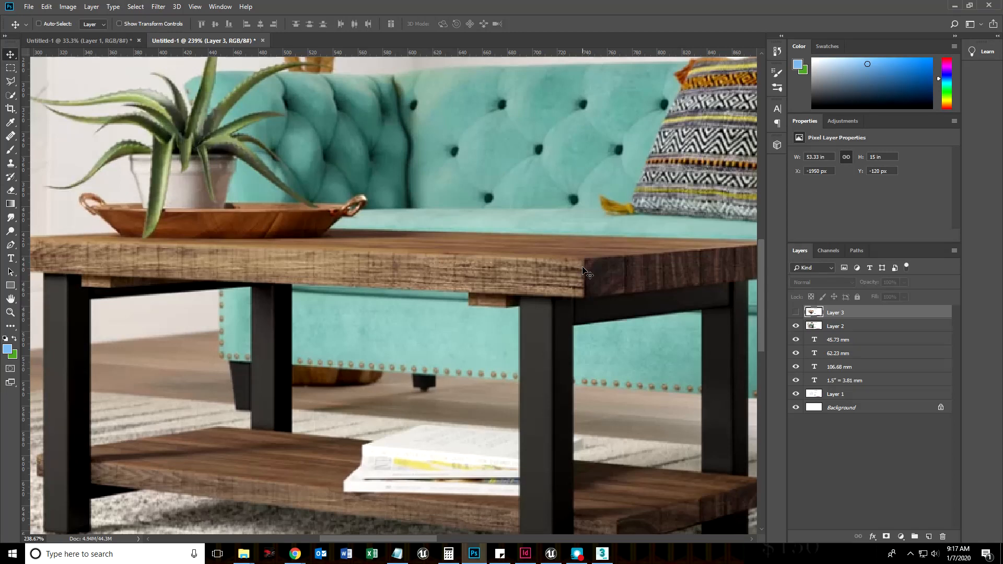
mouse_move(589, 292)
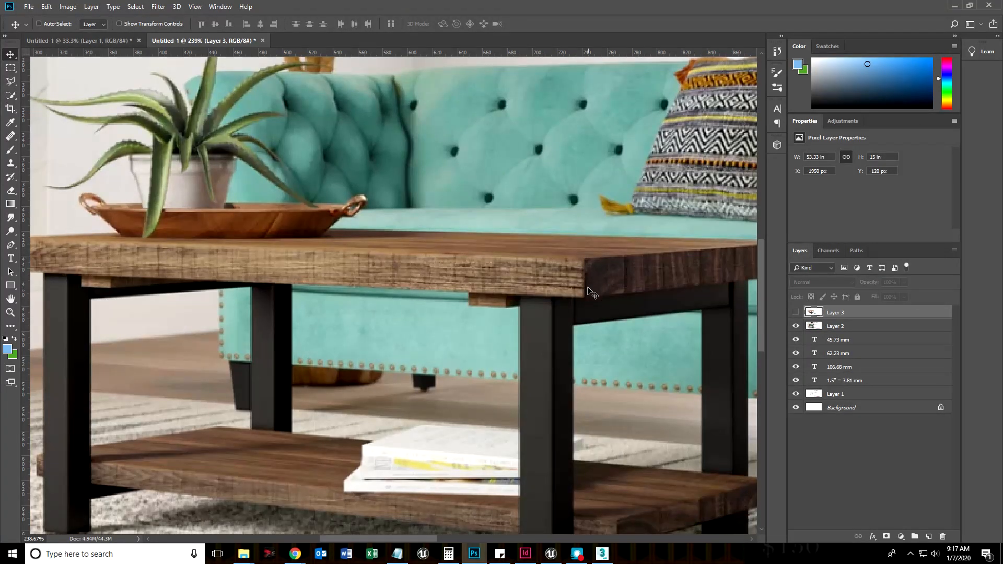
mouse_move(326, 262)
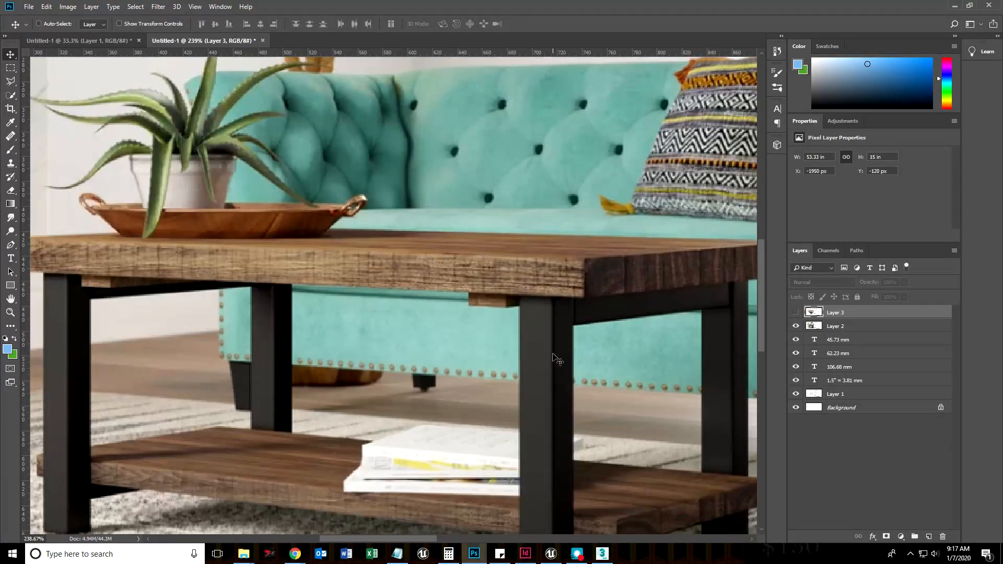
mouse_move(557, 395)
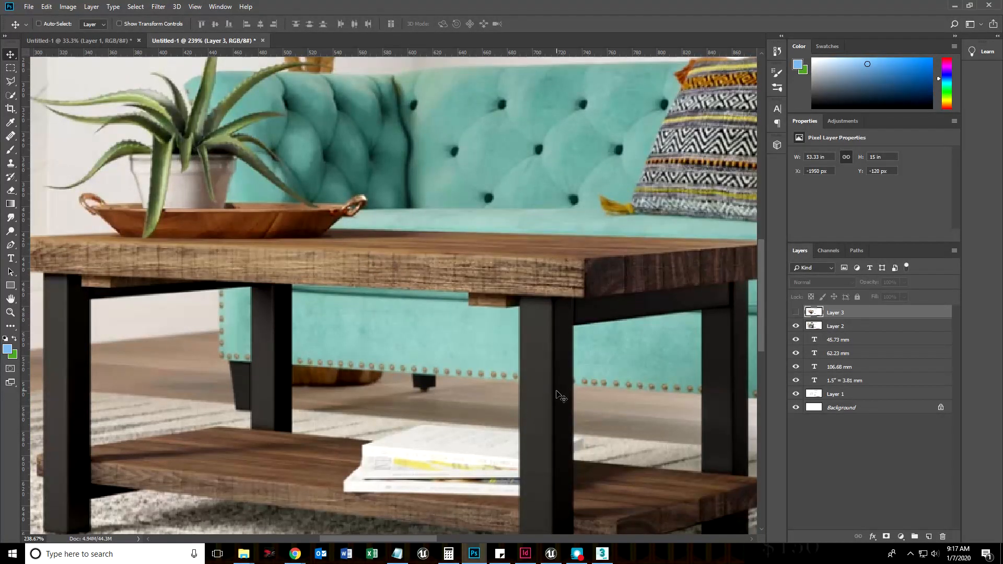
mouse_move(552, 430)
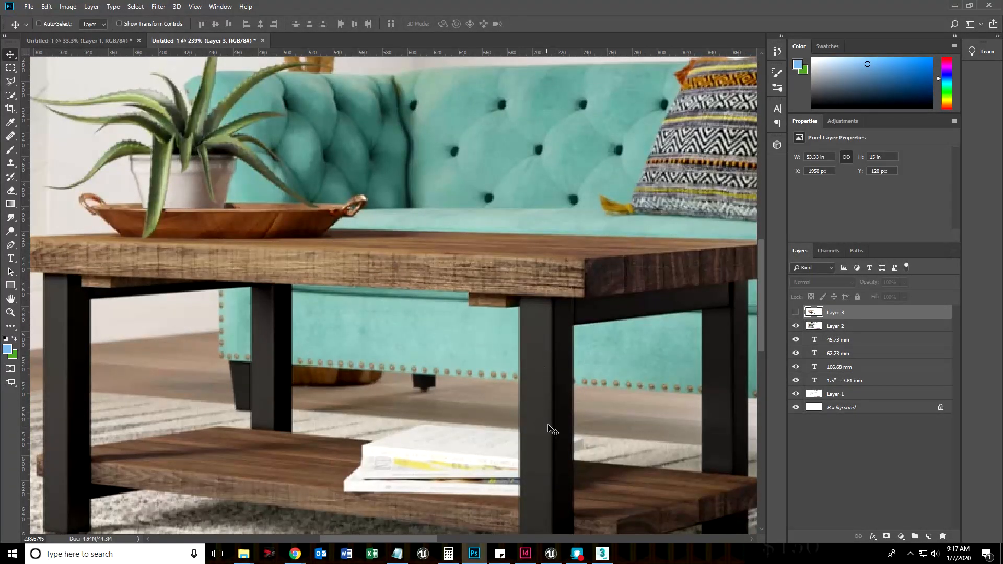
mouse_move(534, 376)
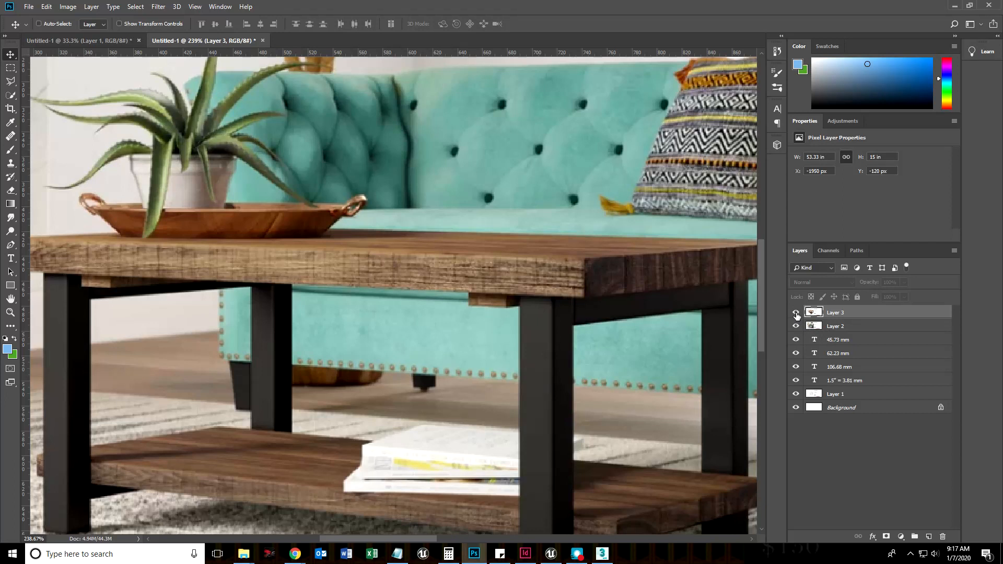
click(797, 312)
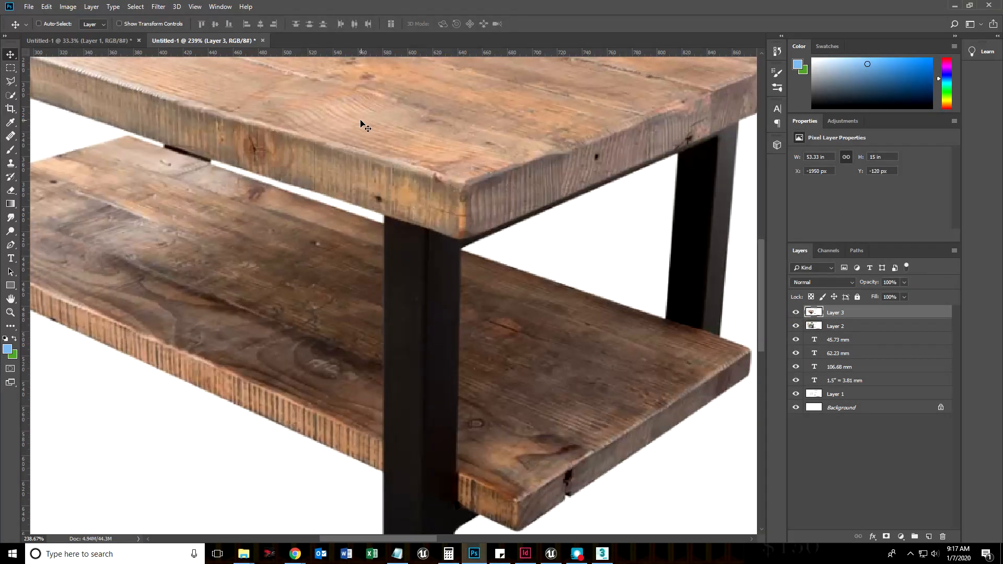
mouse_move(332, 178)
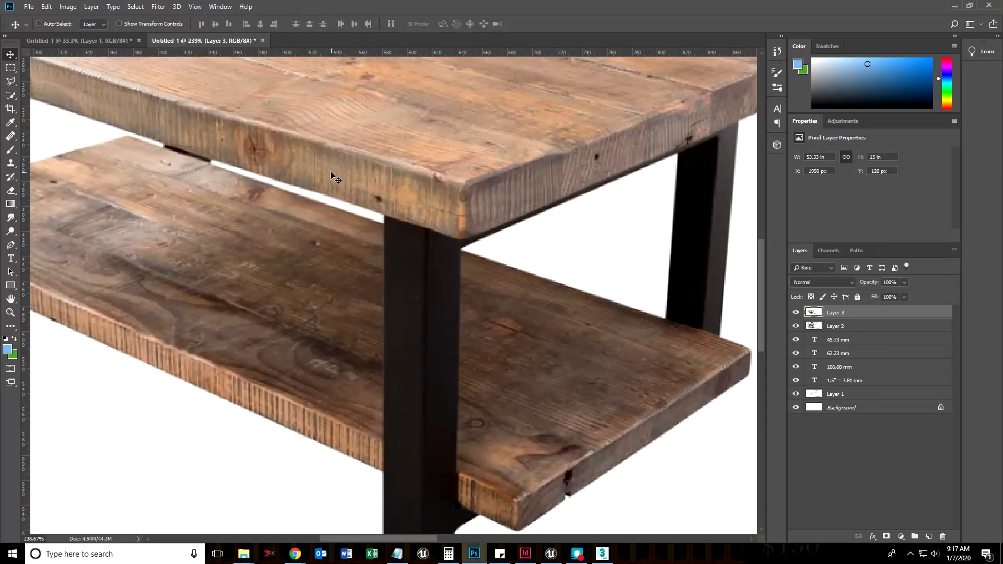
mouse_move(766, 334)
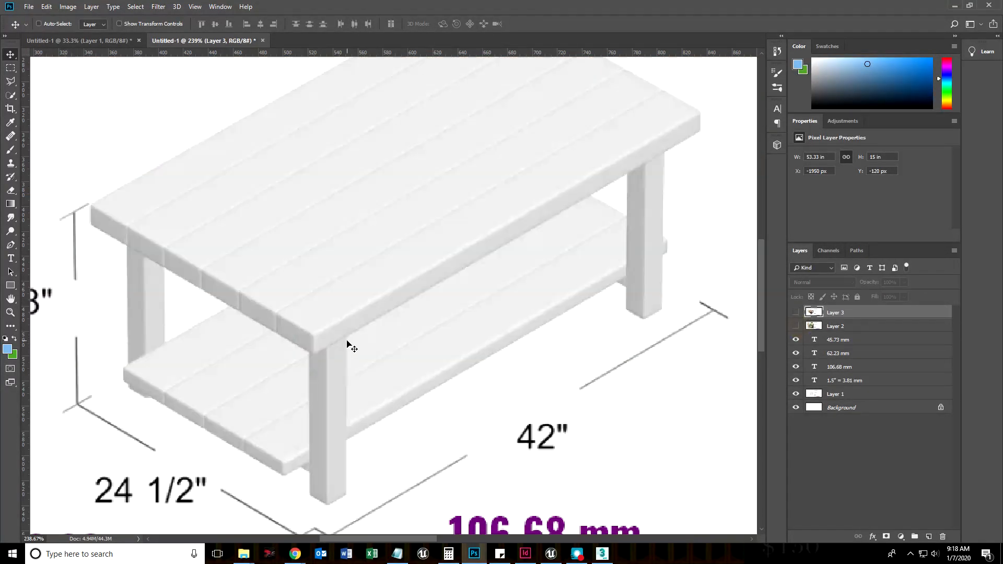
mouse_move(394, 301)
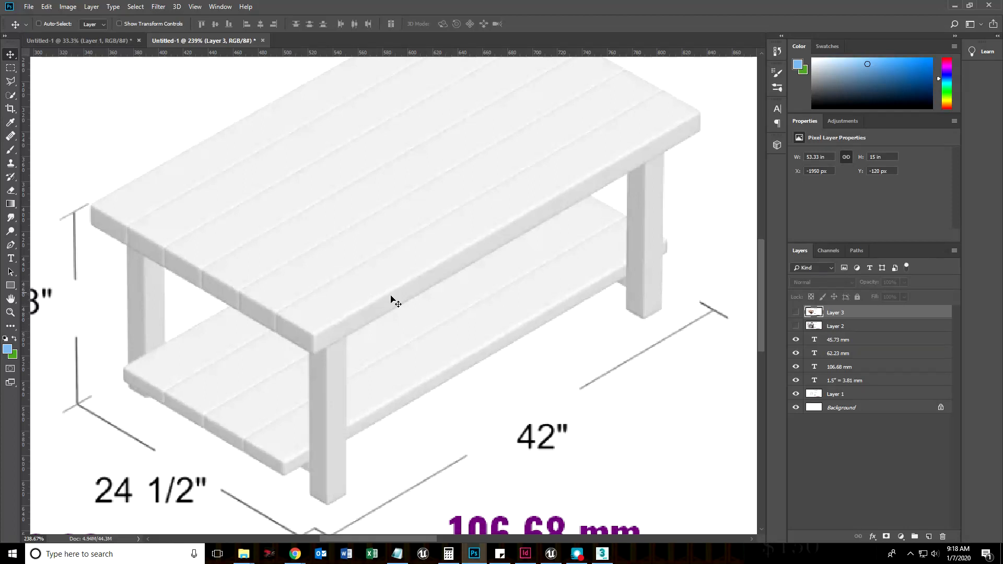
click(600, 554)
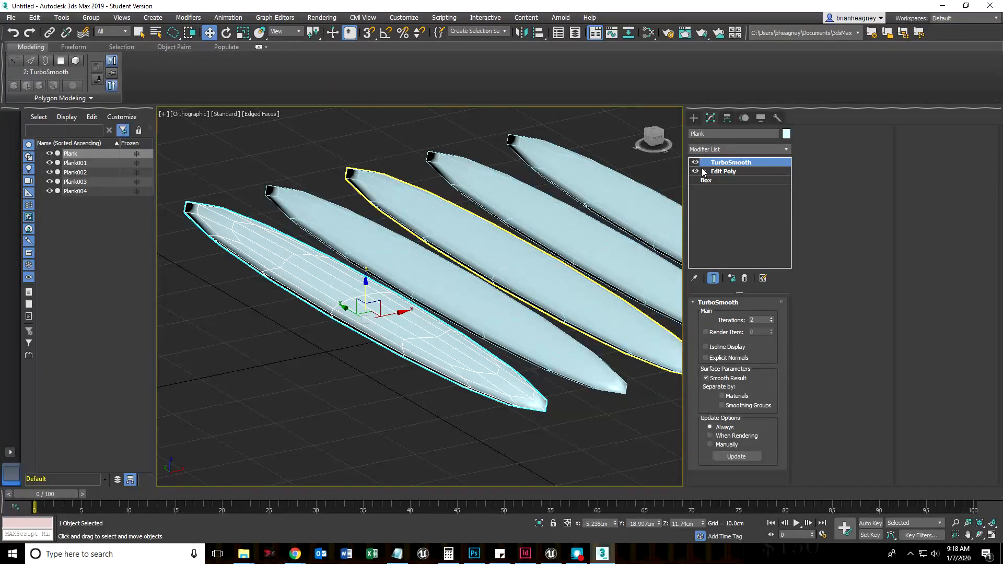
Turn off TurboSmooth in the stack and make the Edit Poly level active
click(696, 162)
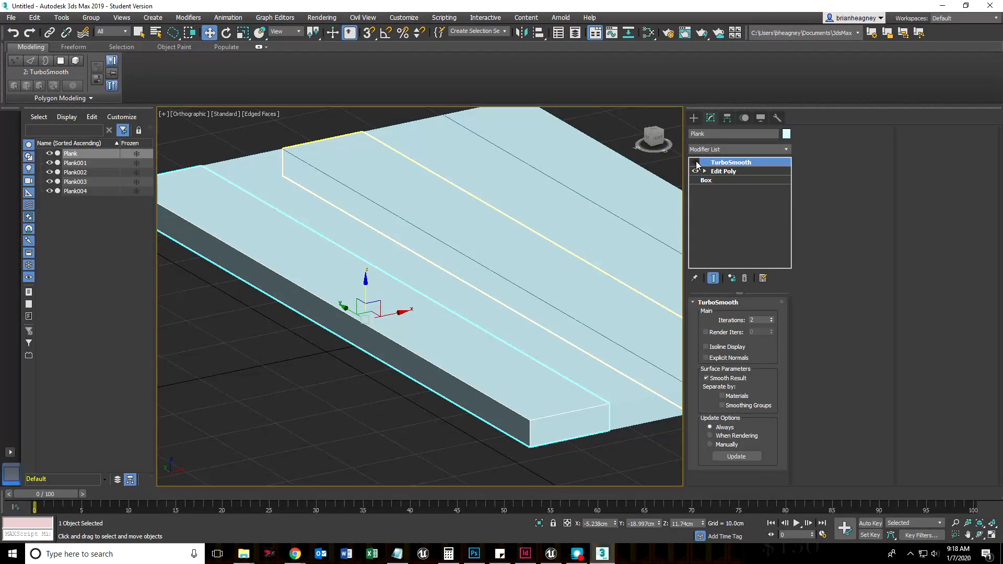
click(723, 171)
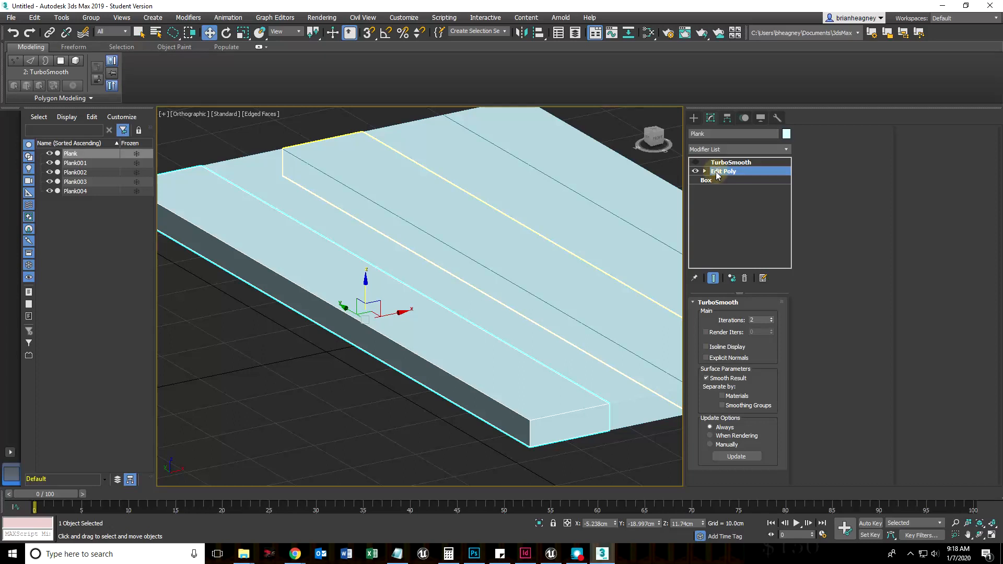
click(724, 170)
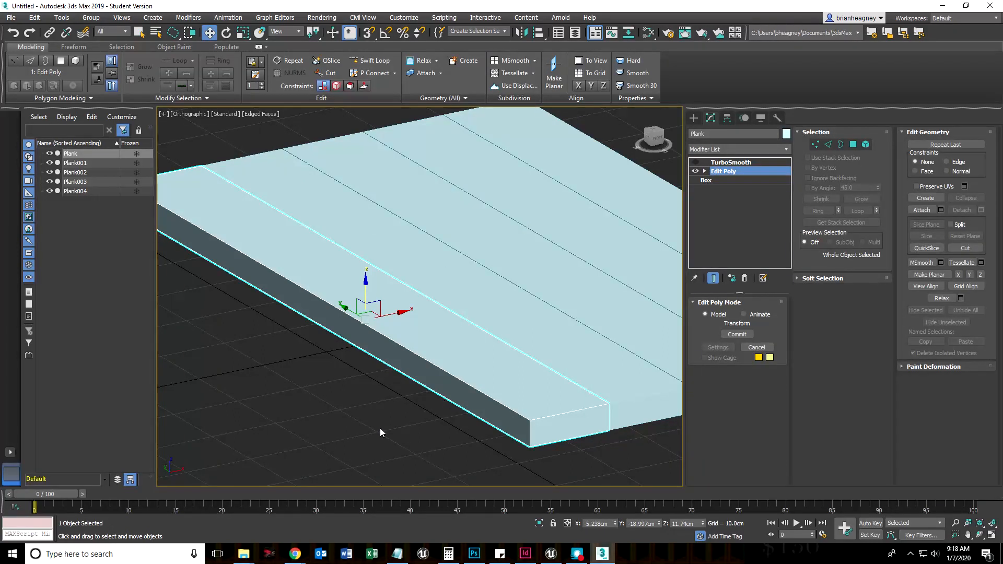
mouse_move(376, 426)
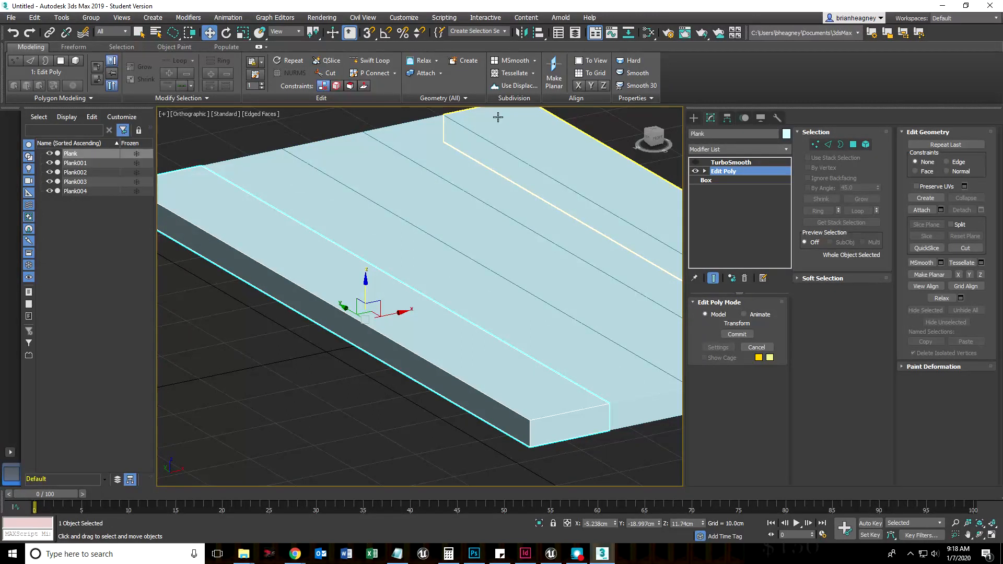
mouse_move(372, 61)
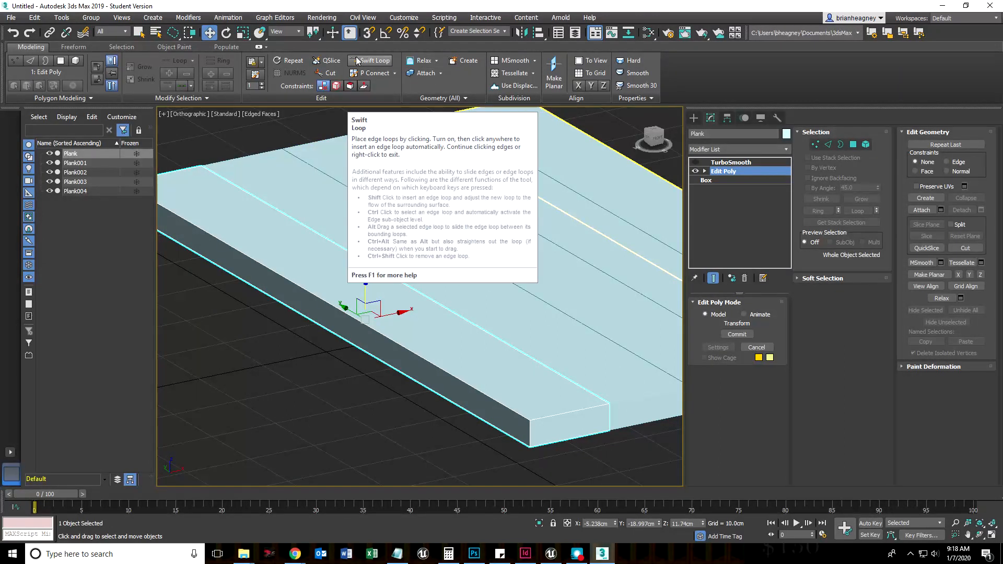
mouse_move(259, 49)
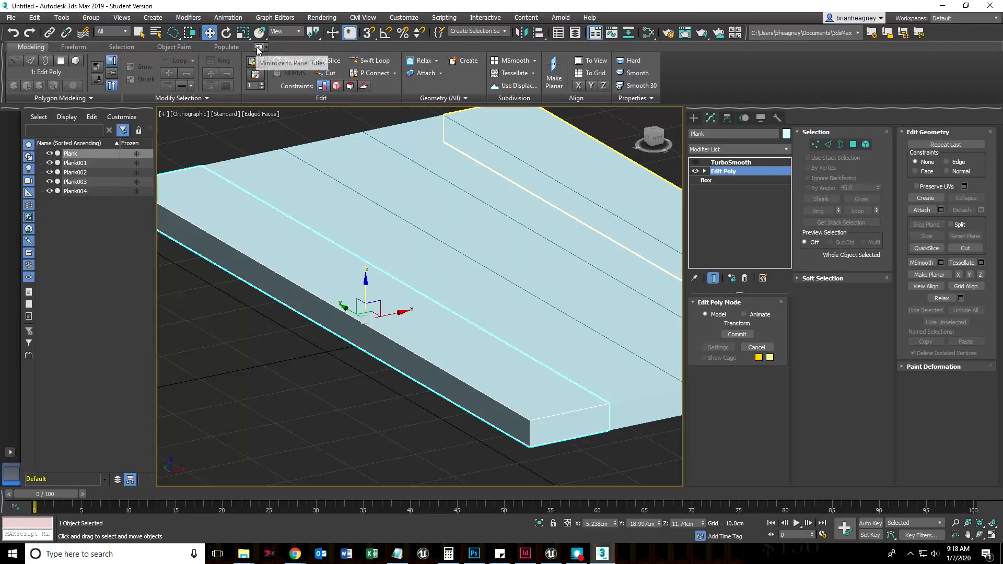
Collapse and re-expand the Modeling ribbon and its geometry tool group
click(258, 49)
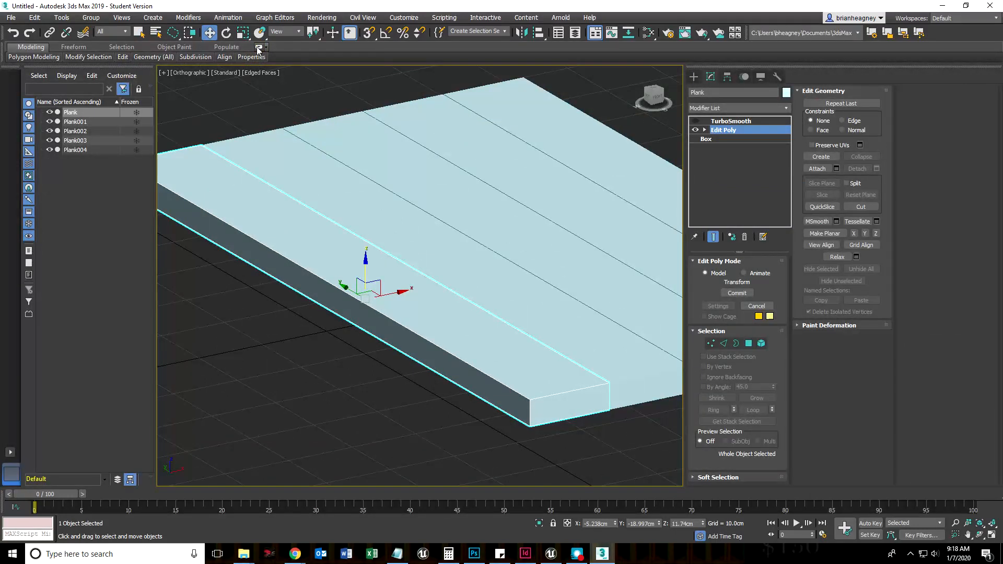
click(258, 49)
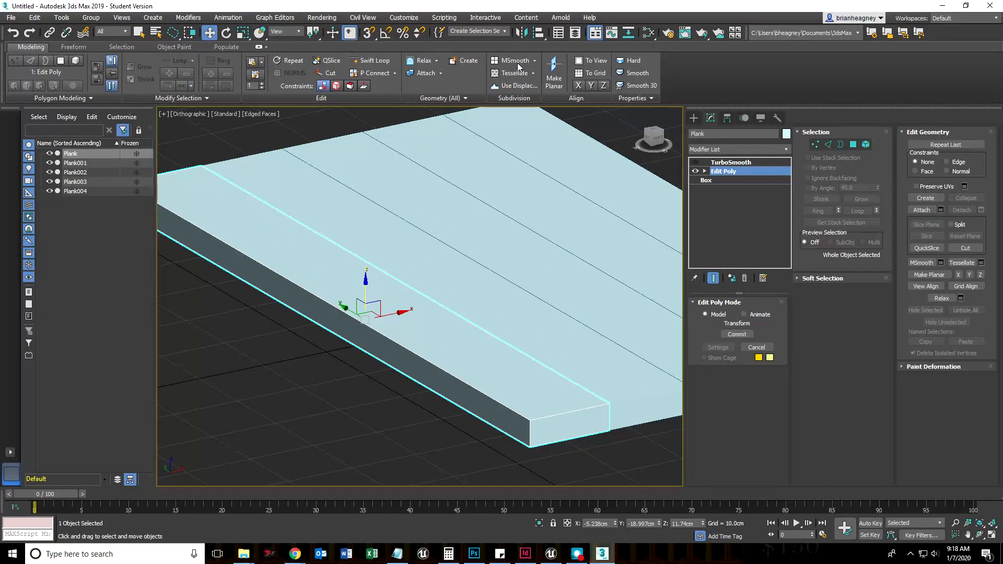
click(261, 47)
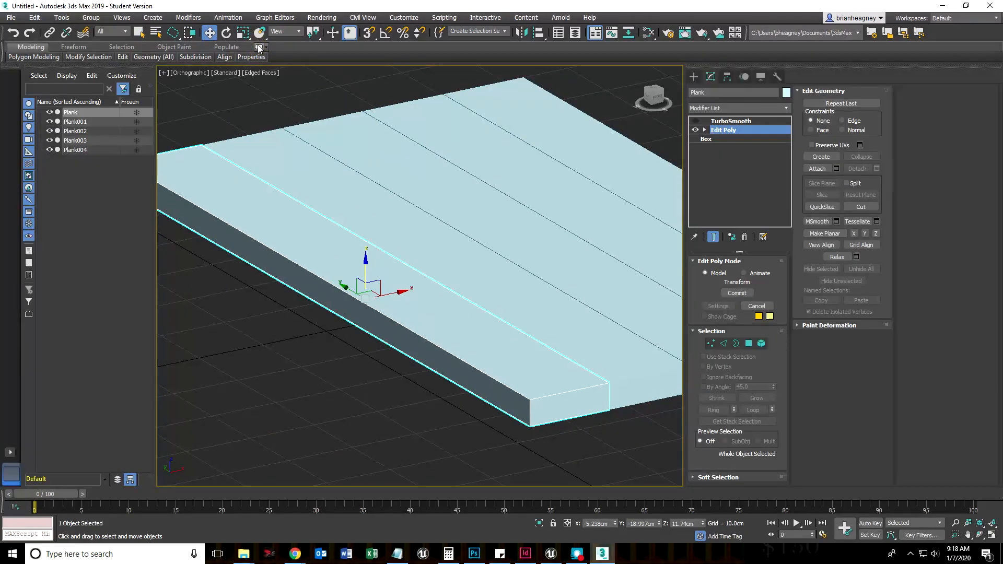
click(154, 57)
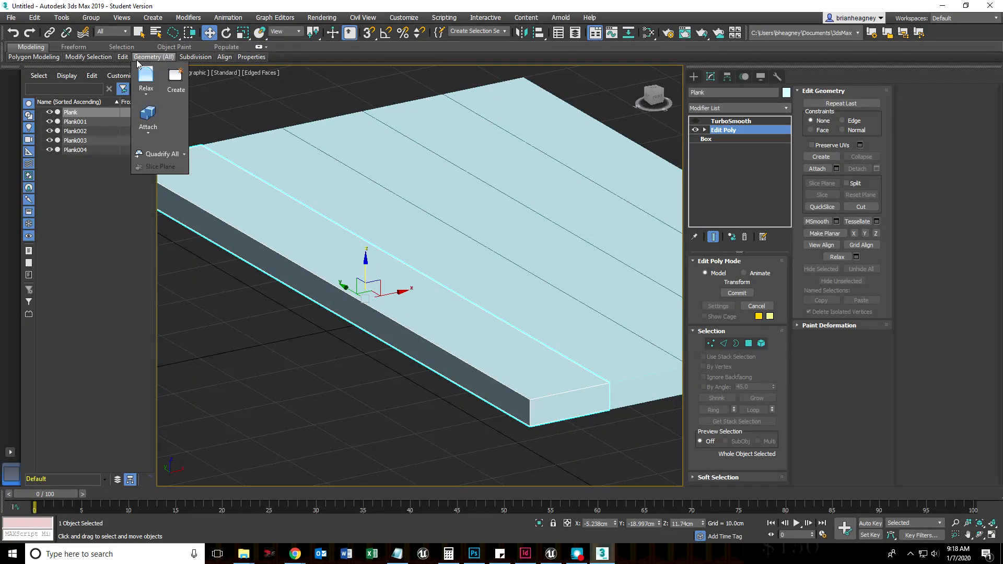
click(123, 56)
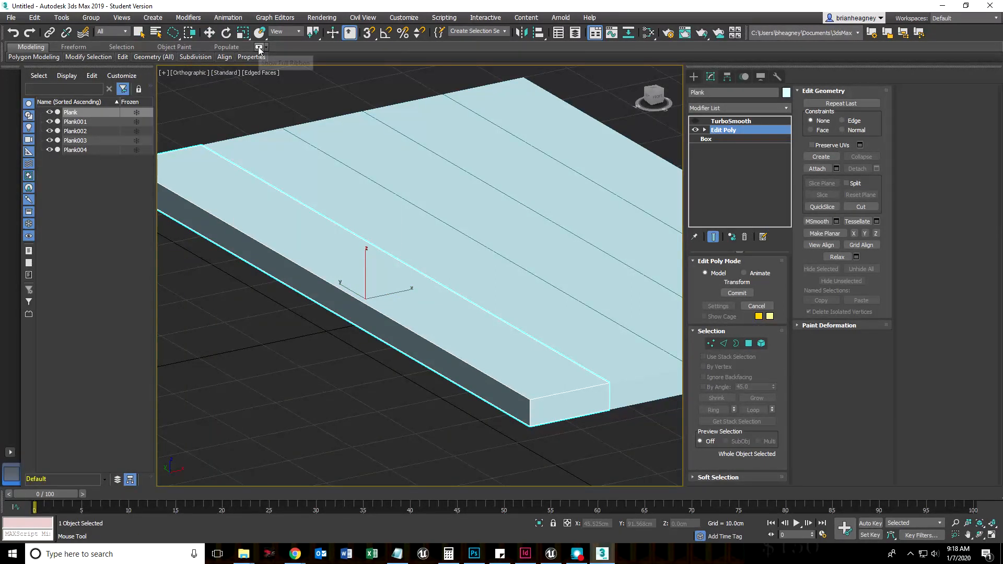
click(260, 47)
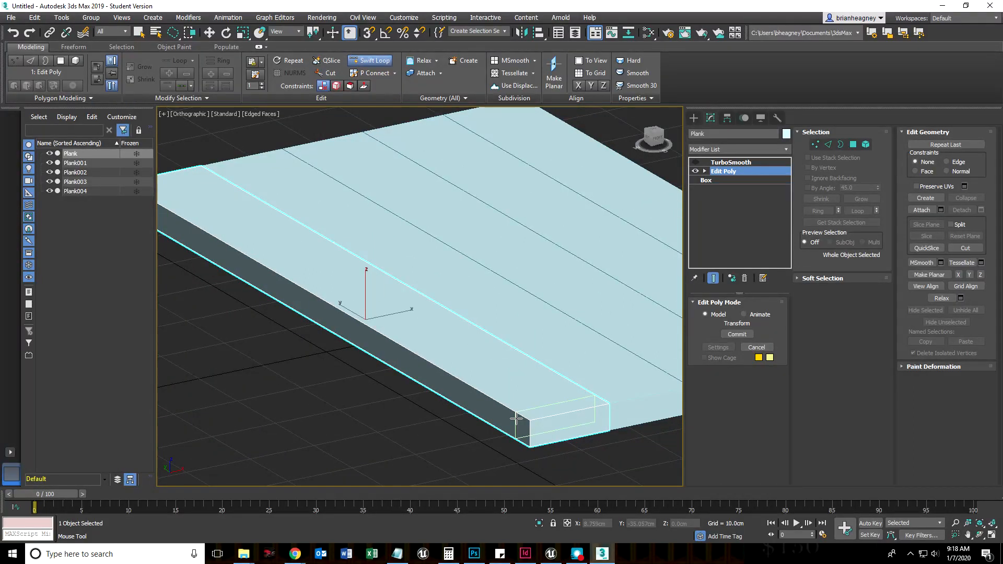
mouse_move(467, 395)
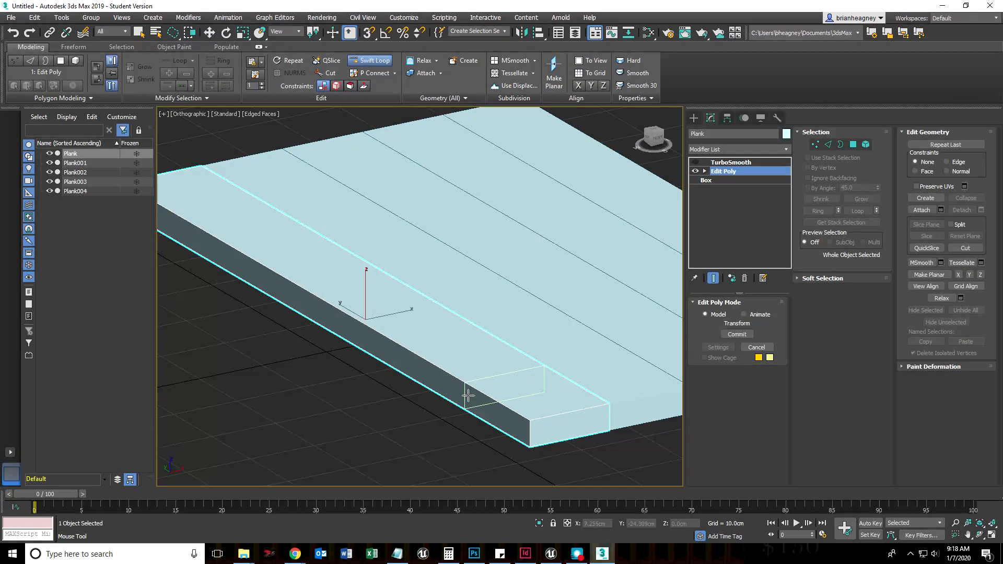
mouse_move(483, 394)
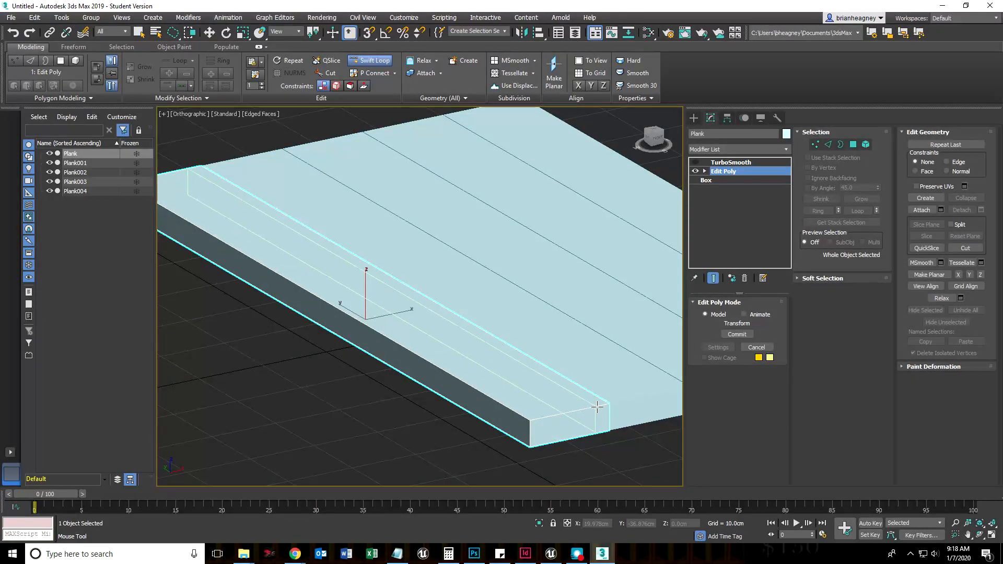
mouse_move(519, 416)
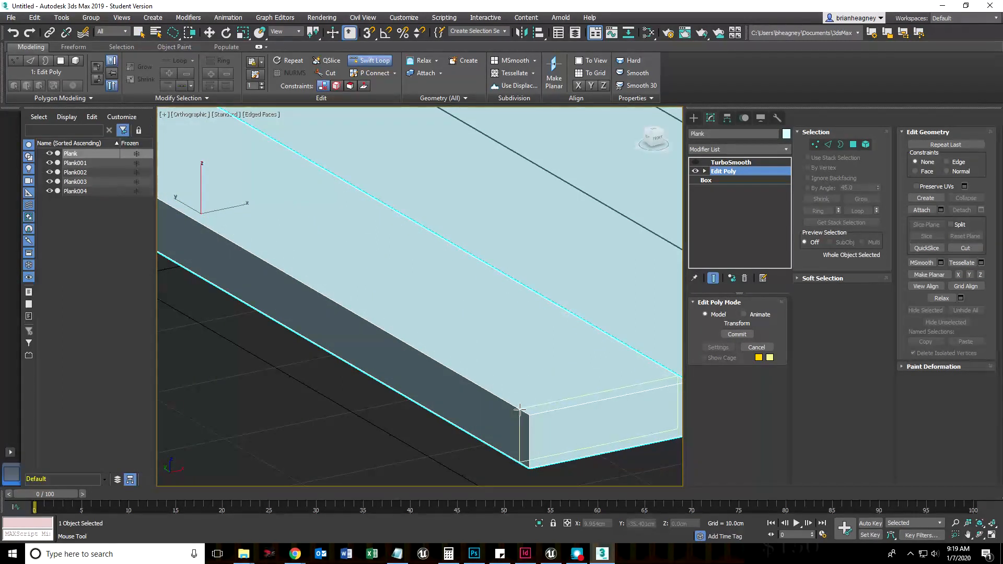
Insert a supporting Swift Loop edge loop near the plank's end
click(828, 144)
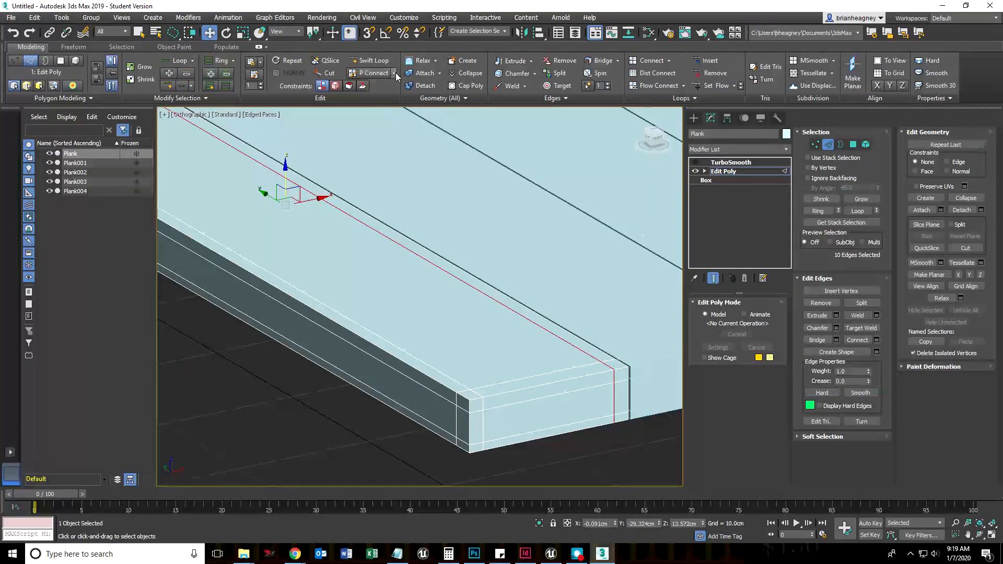
click(592, 446)
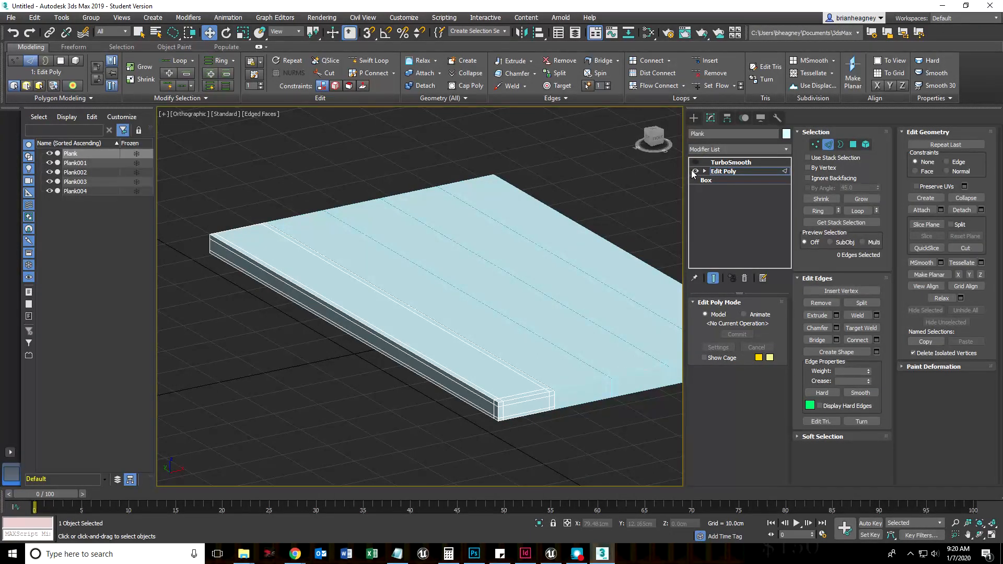
scroll(down, 3)
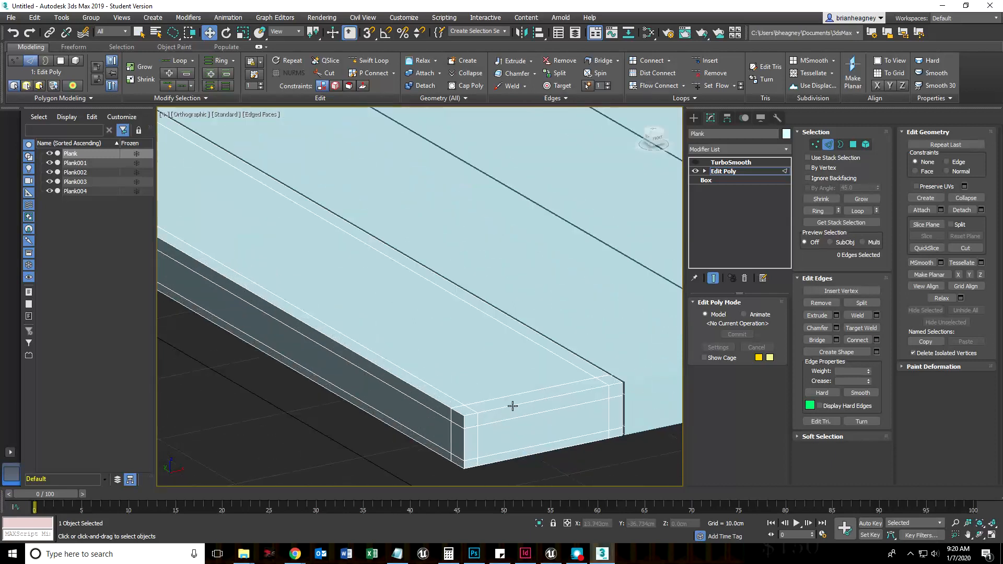
mouse_move(448, 419)
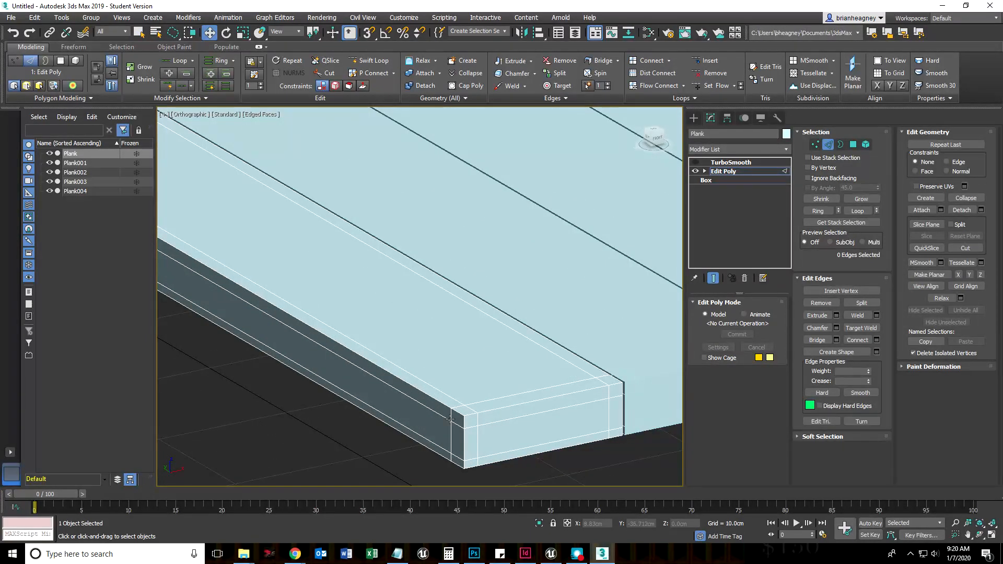
click(694, 162)
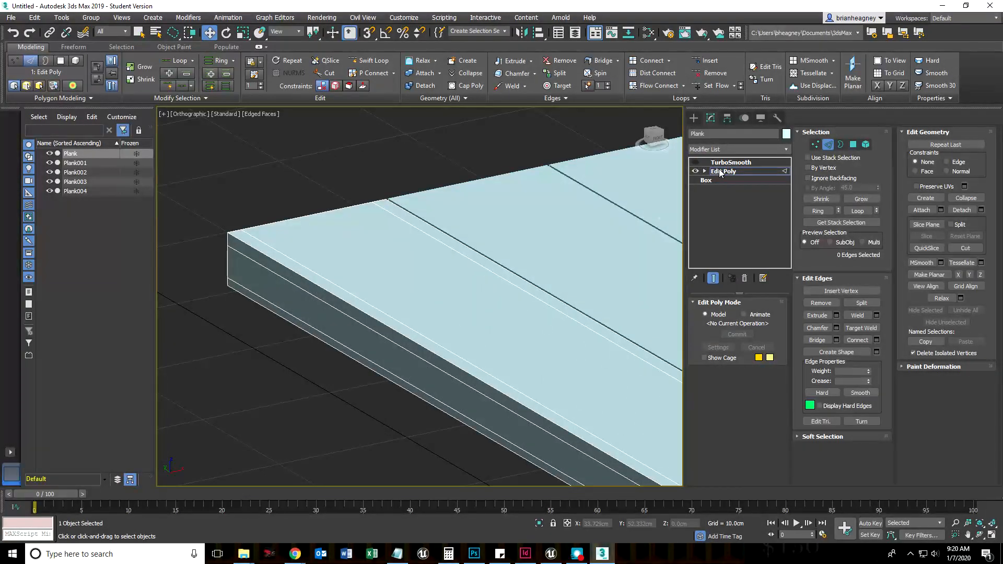
At Edit Poly object level, insert a Swift Loop edge loop near the plank's far end
click(723, 171)
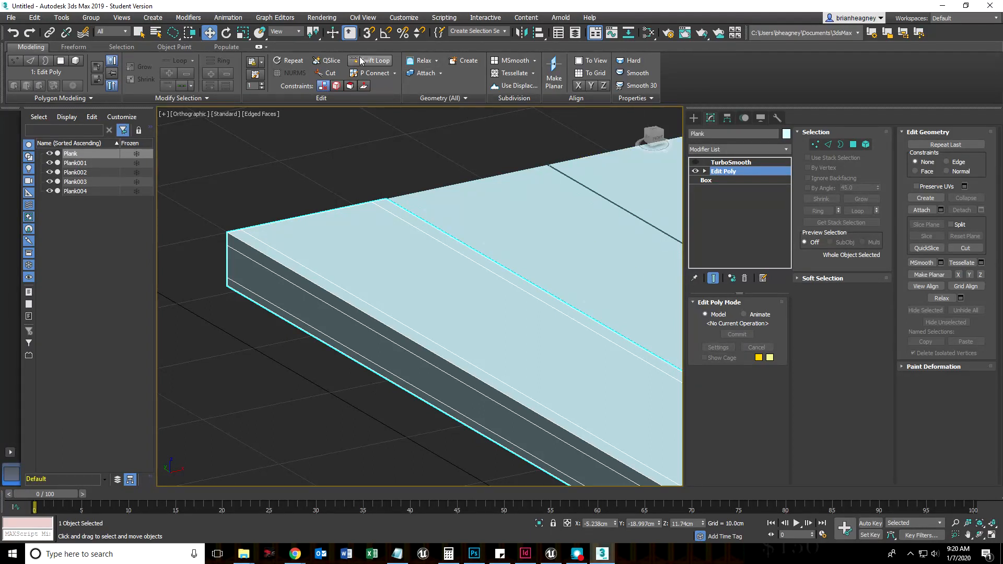
click(376, 60)
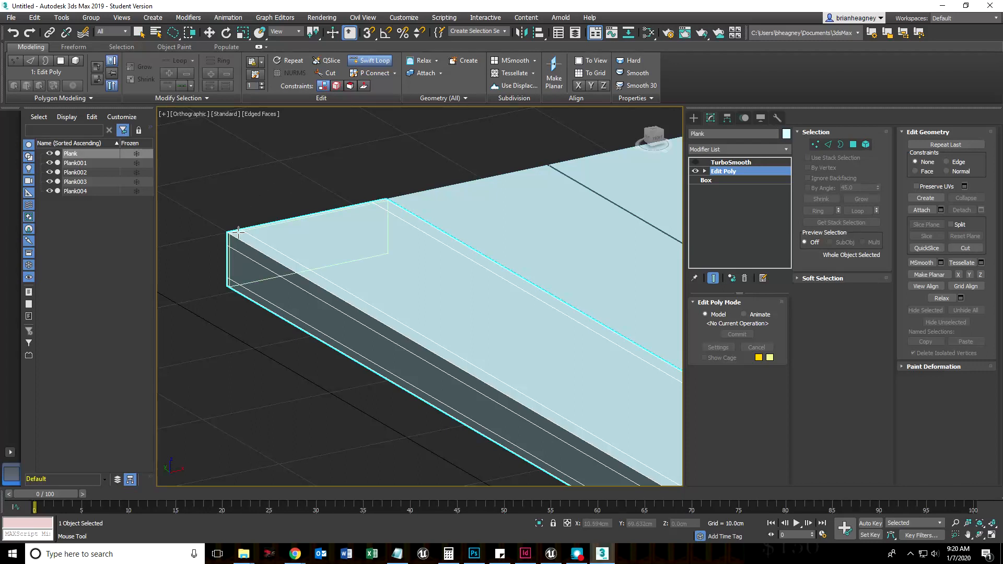
click(828, 144)
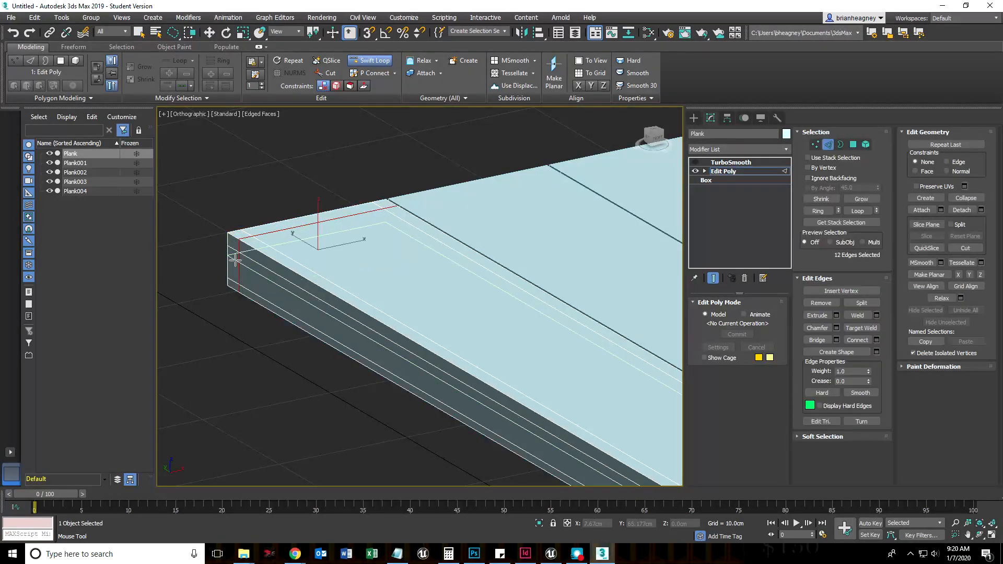